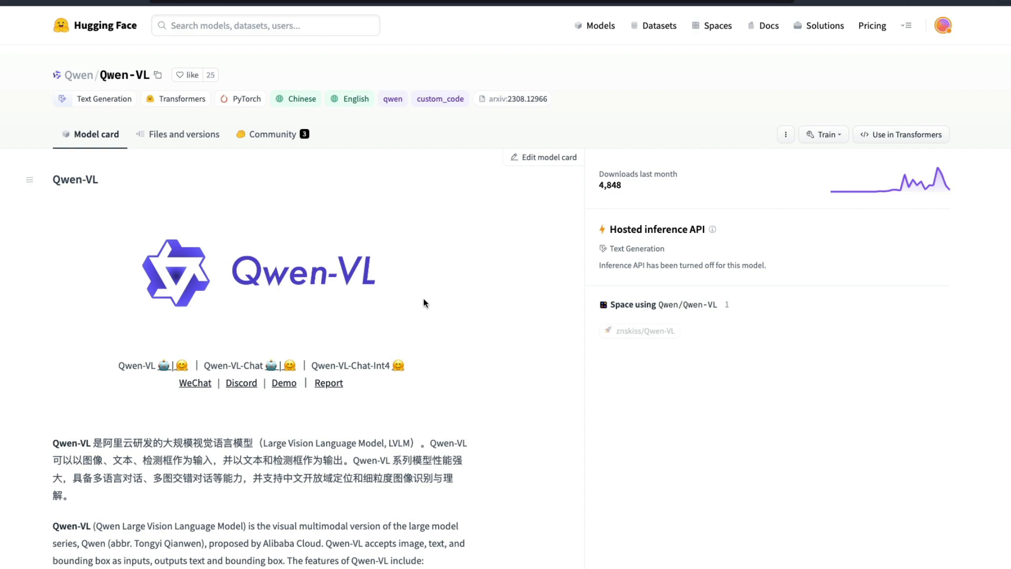
Step: Read the Qwen-VL introduction, highlighting 'Alibaba Cloud' and its bounding-box input support
scroll("down", 3)
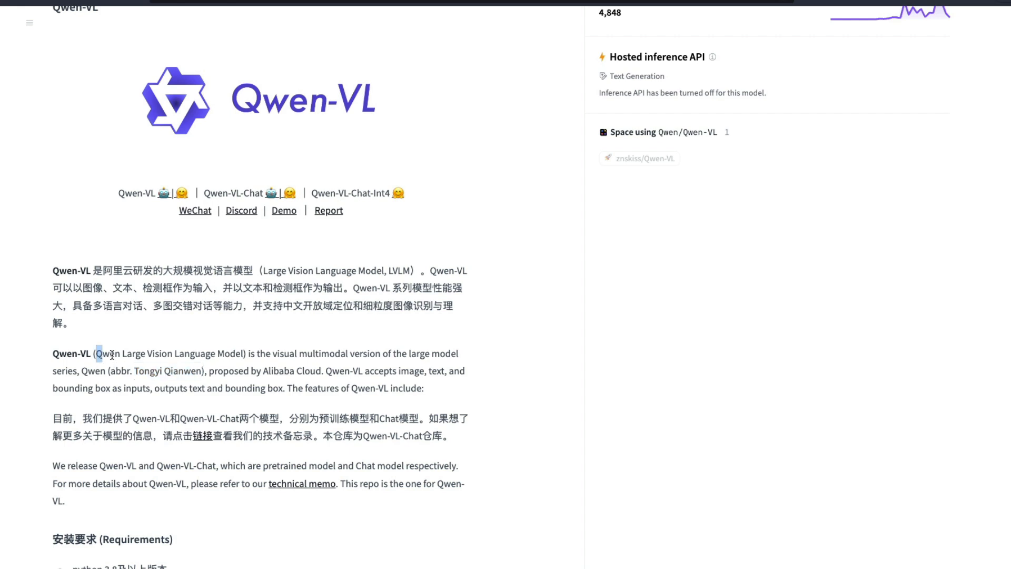
left_click_drag(95, 353, 244, 353)
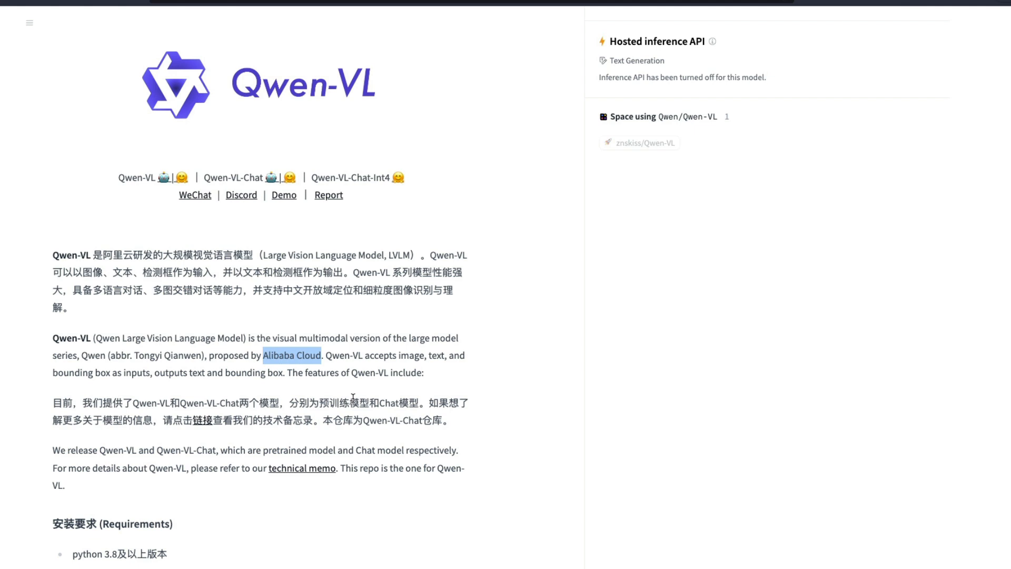
scroll("down", 3)
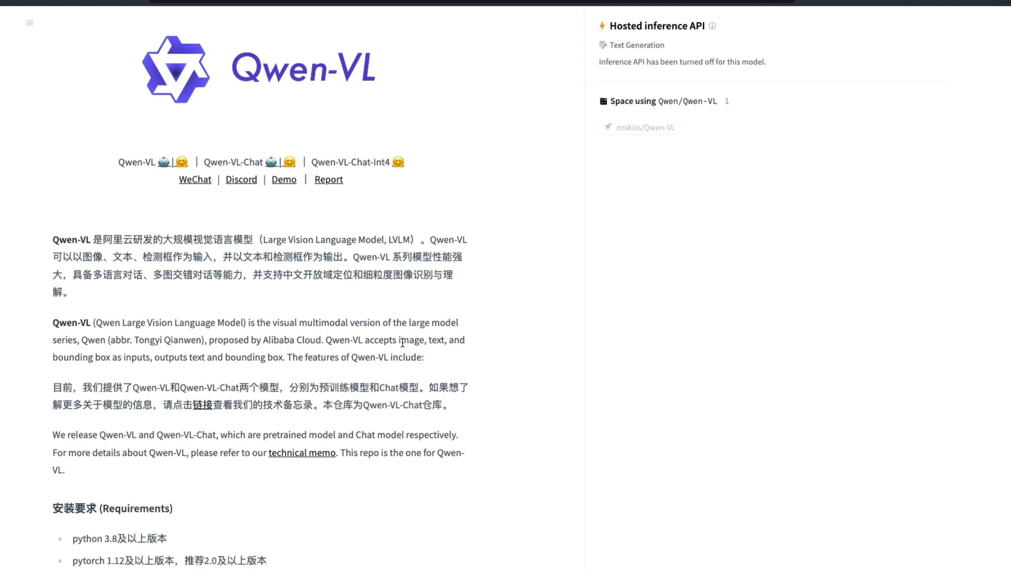
double_click(436, 339)
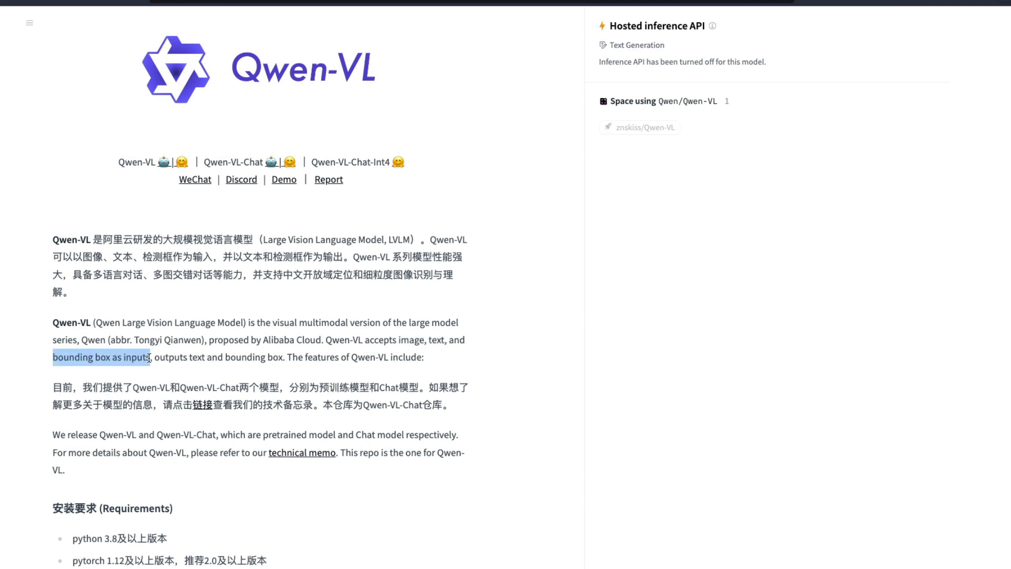
scroll("down", 3)
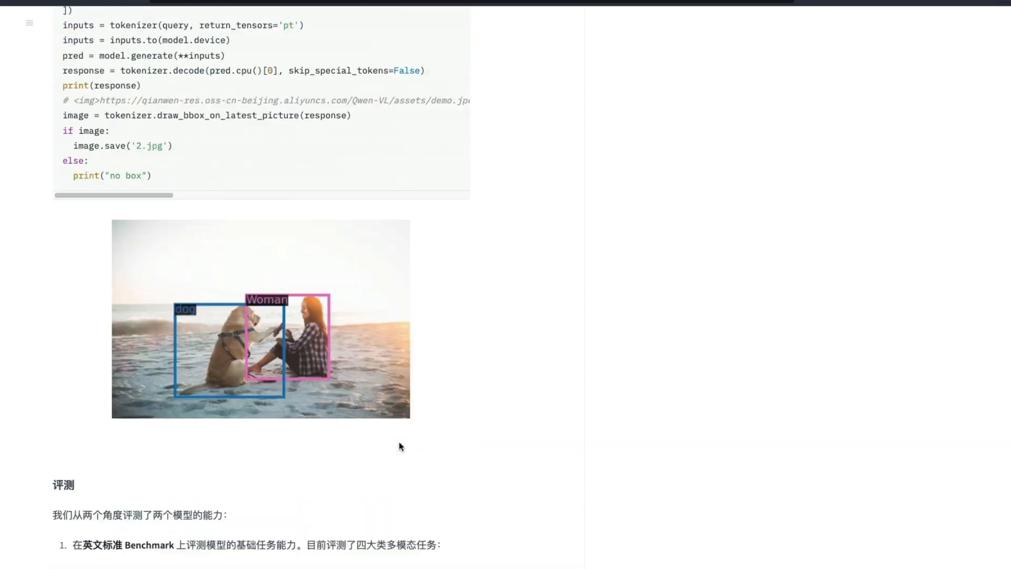
scroll("down", 3)
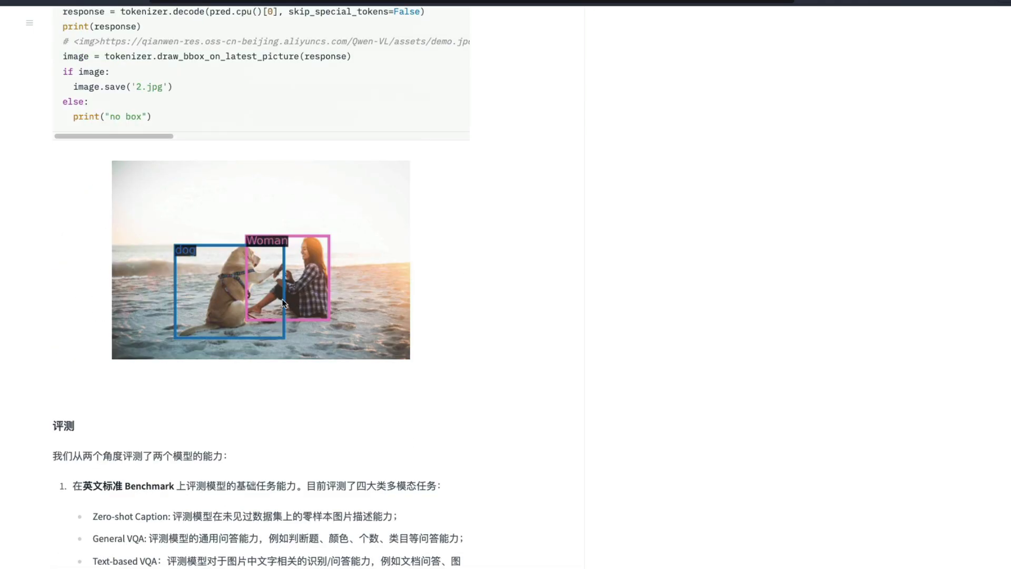
mouse_move(270, 360)
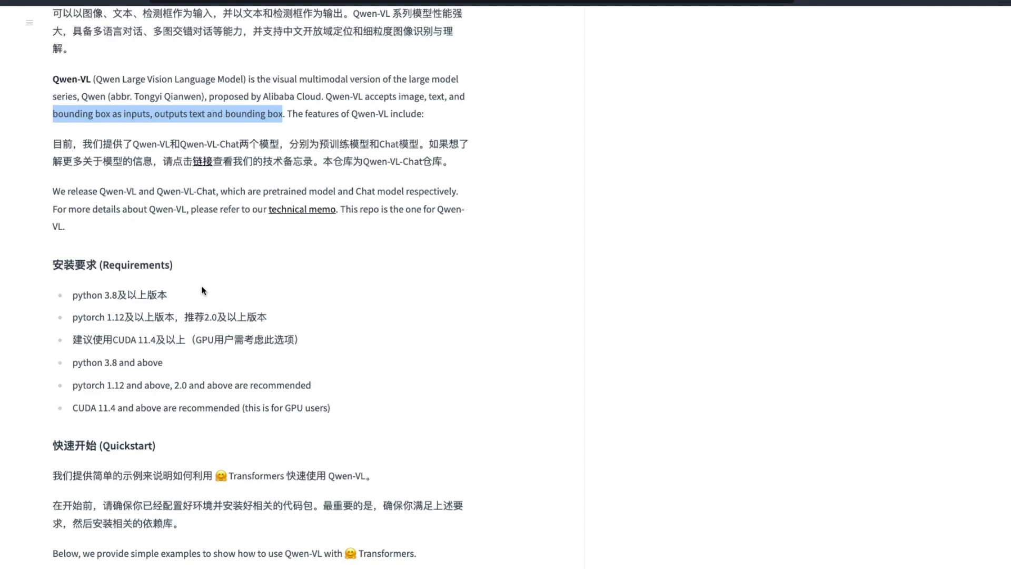
Step: Move to the Colab notebook's setup cell and highlight the 'modelscope' package name
left_click(163, 196)
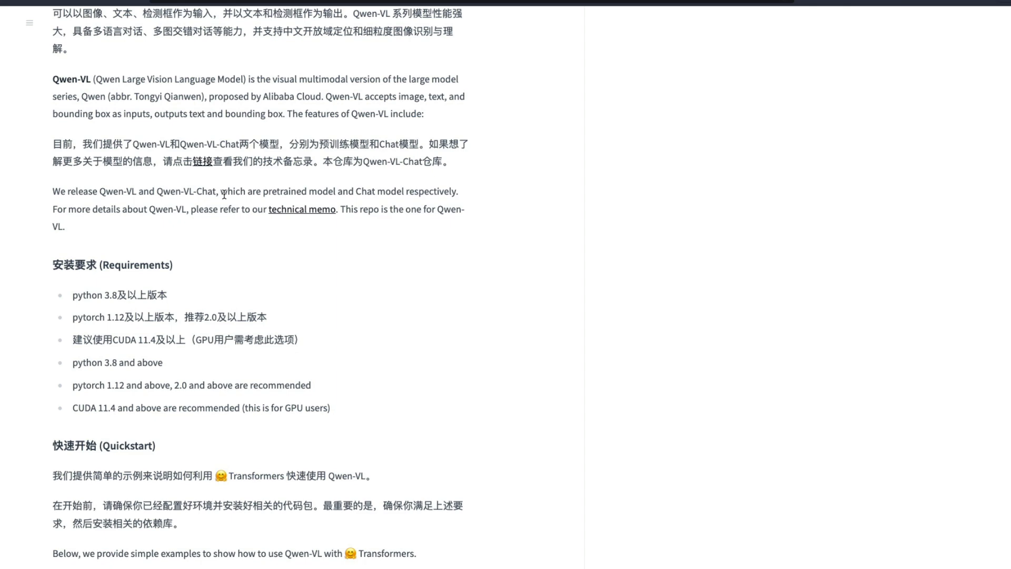
scroll("down", 3)
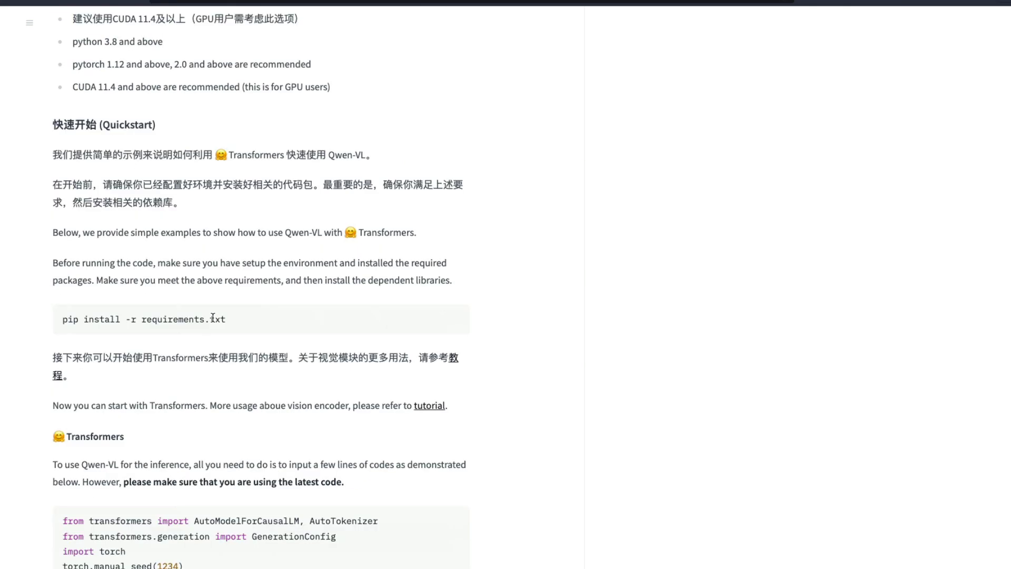
scroll("down", 3)
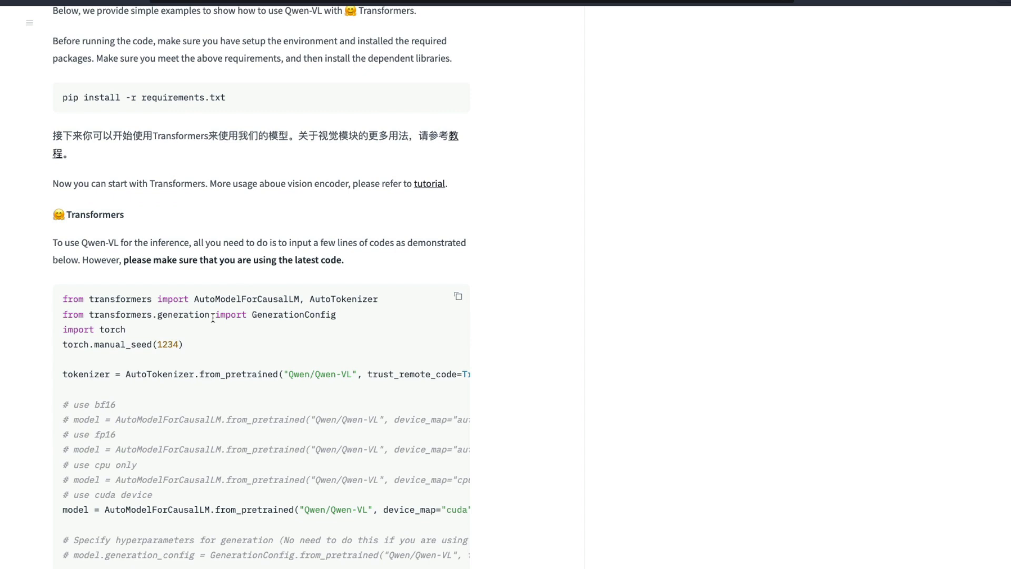
scroll("down", 3)
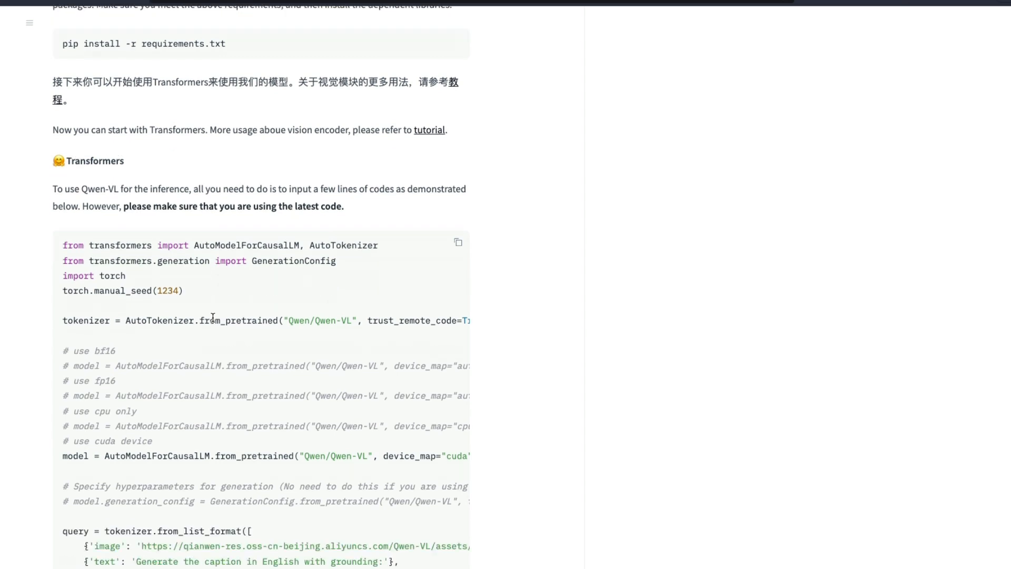
scroll("down", 3)
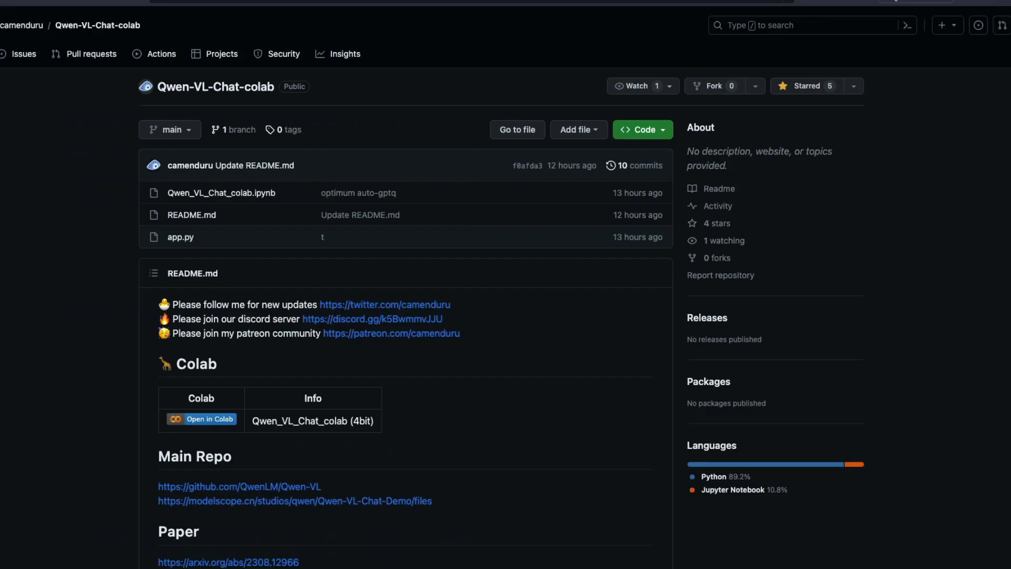
mouse_move(558, 357)
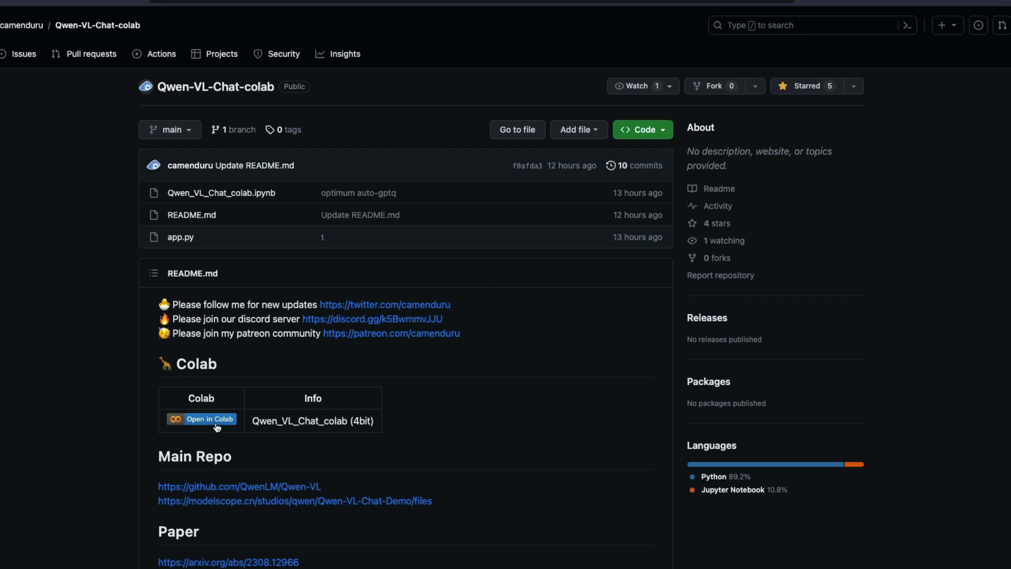
mouse_move(895, 41)
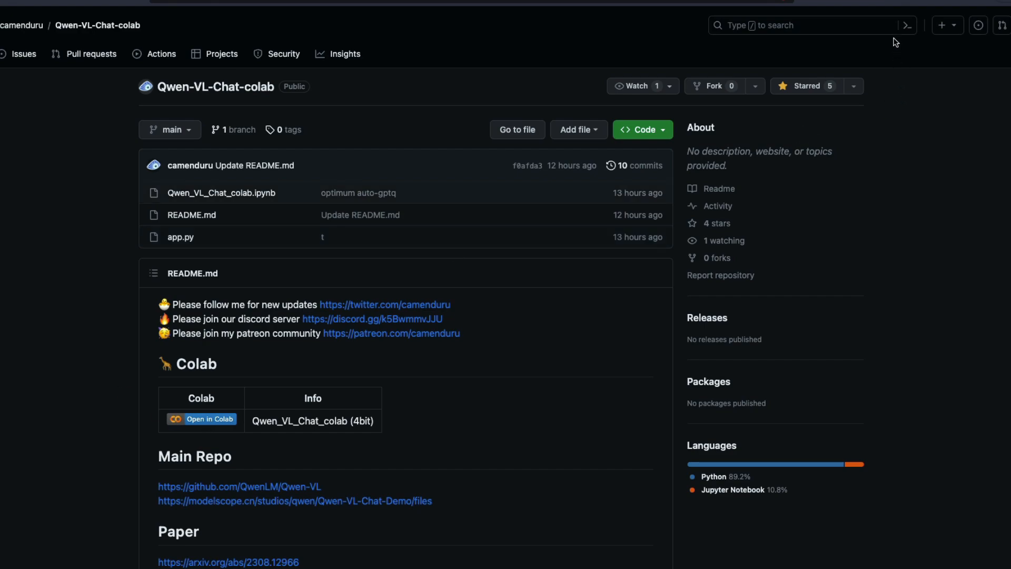
left_click(201, 419)
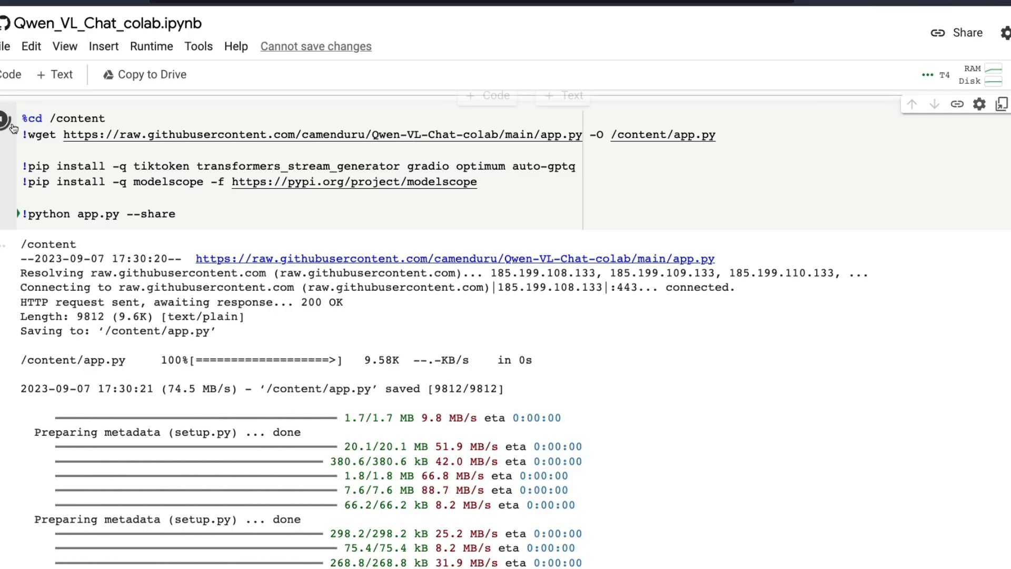
mouse_move(19, 157)
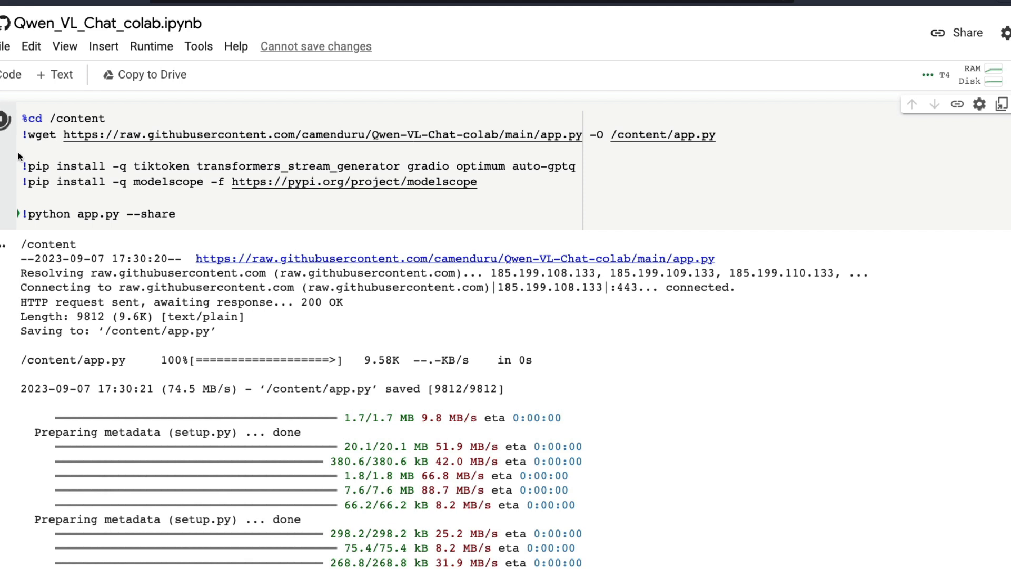
double_click(442, 182)
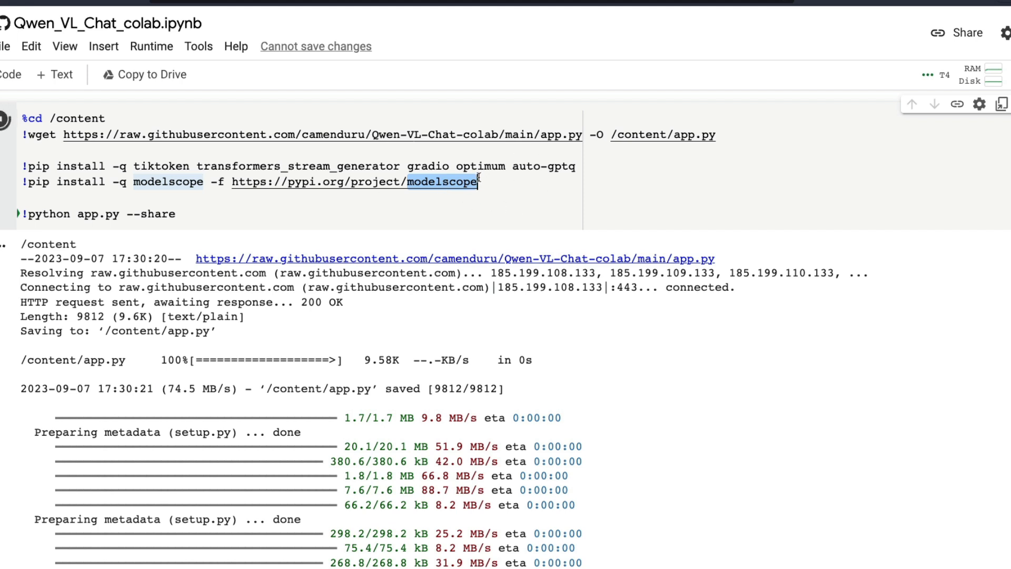
mouse_move(483, 205)
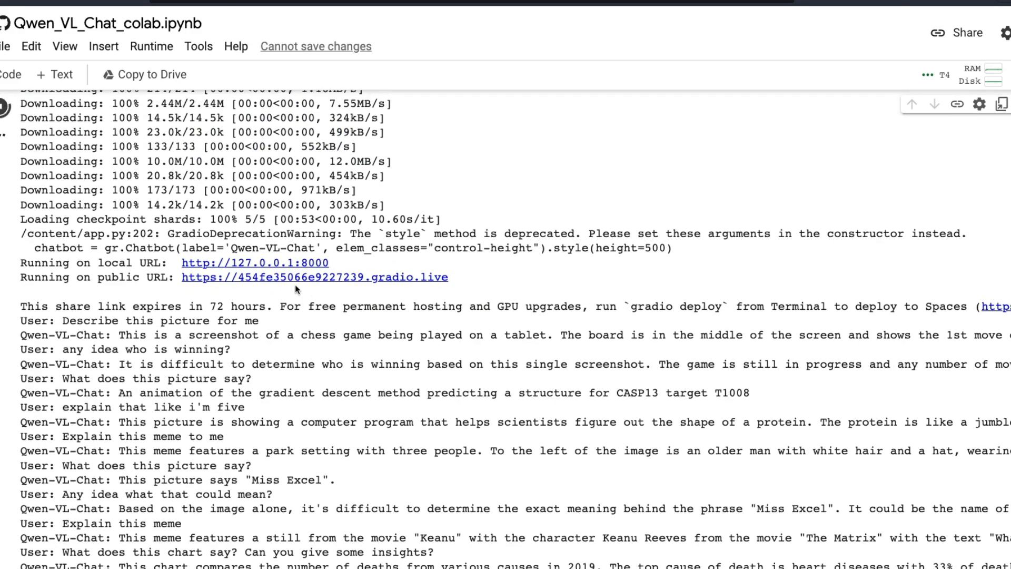
mouse_move(404, 299)
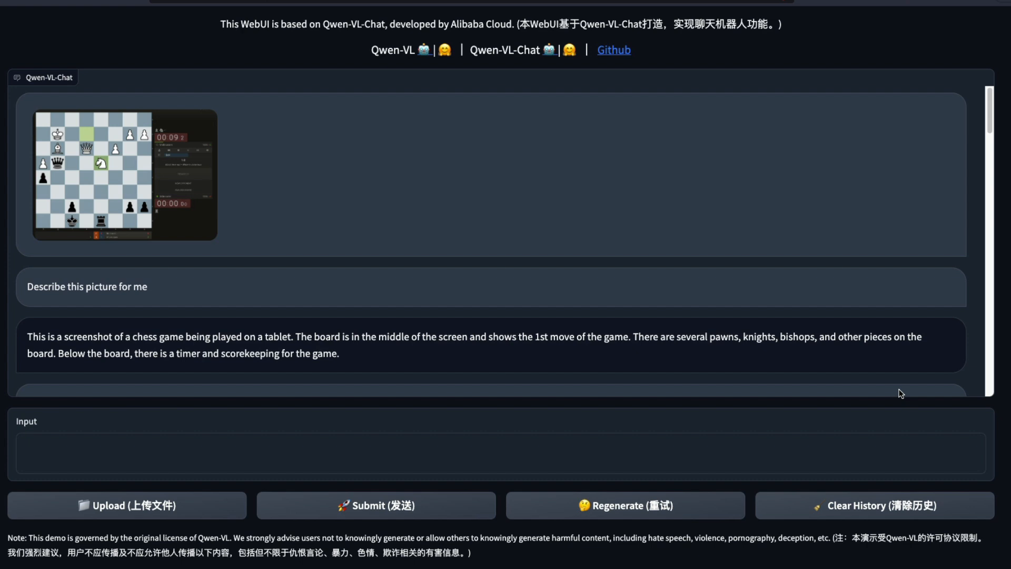
mouse_move(314, 279)
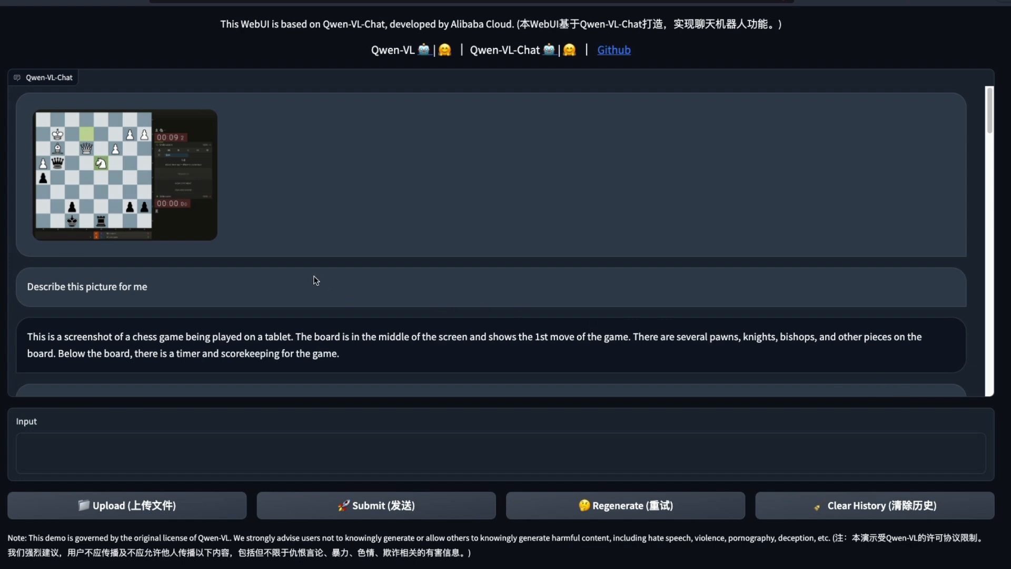
mouse_move(214, 219)
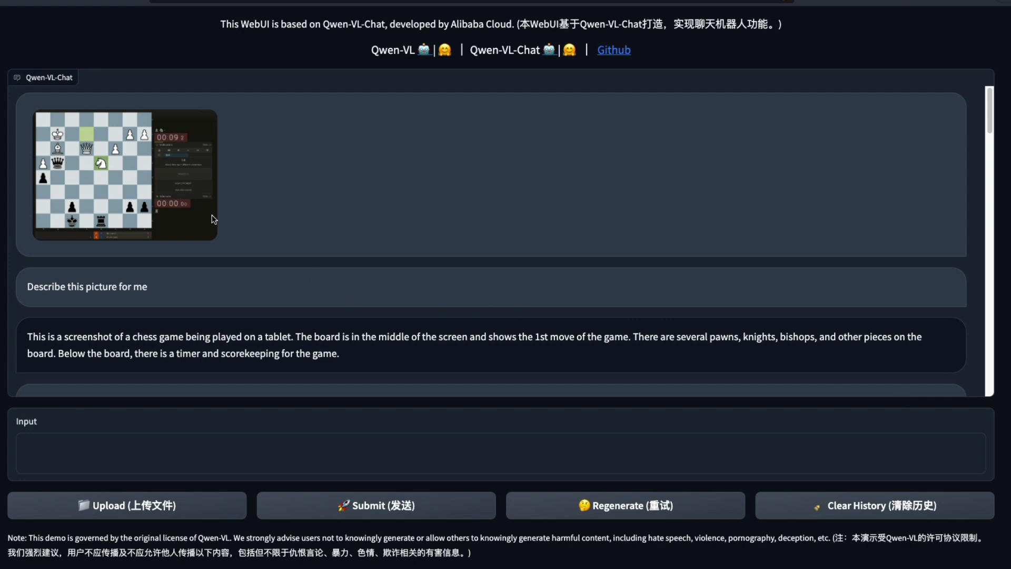
mouse_move(304, 221)
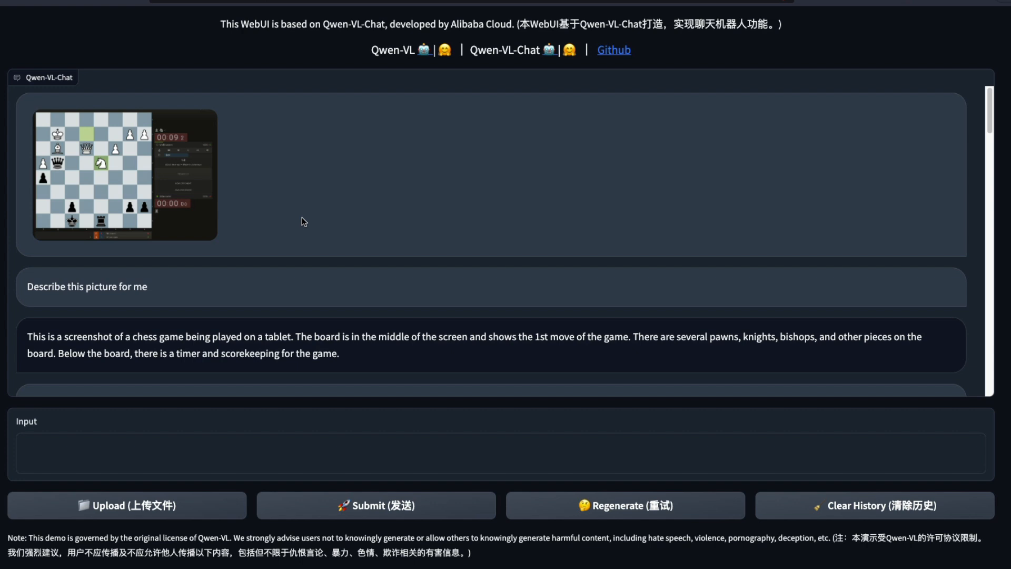
mouse_move(191, 215)
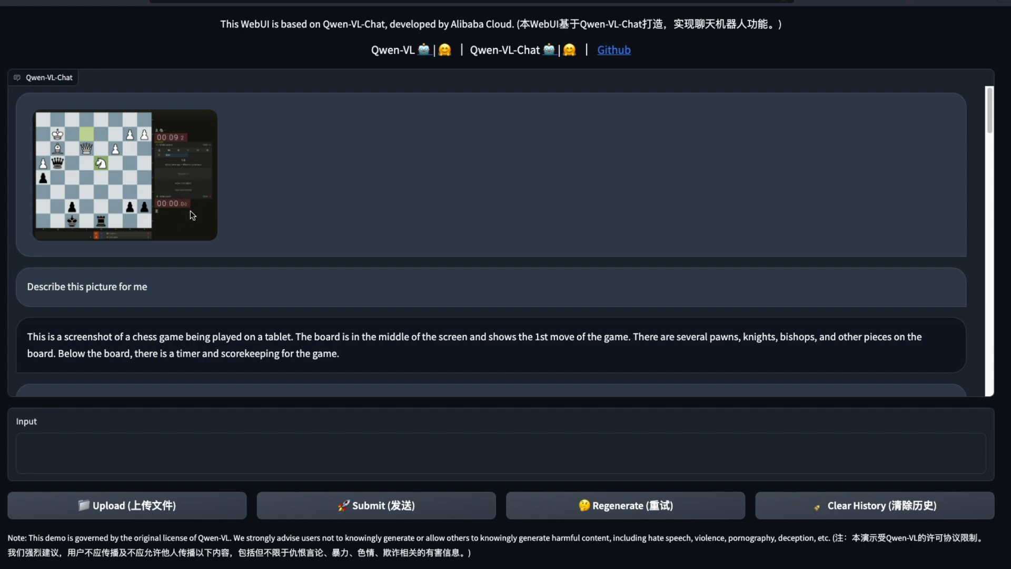
mouse_move(181, 149)
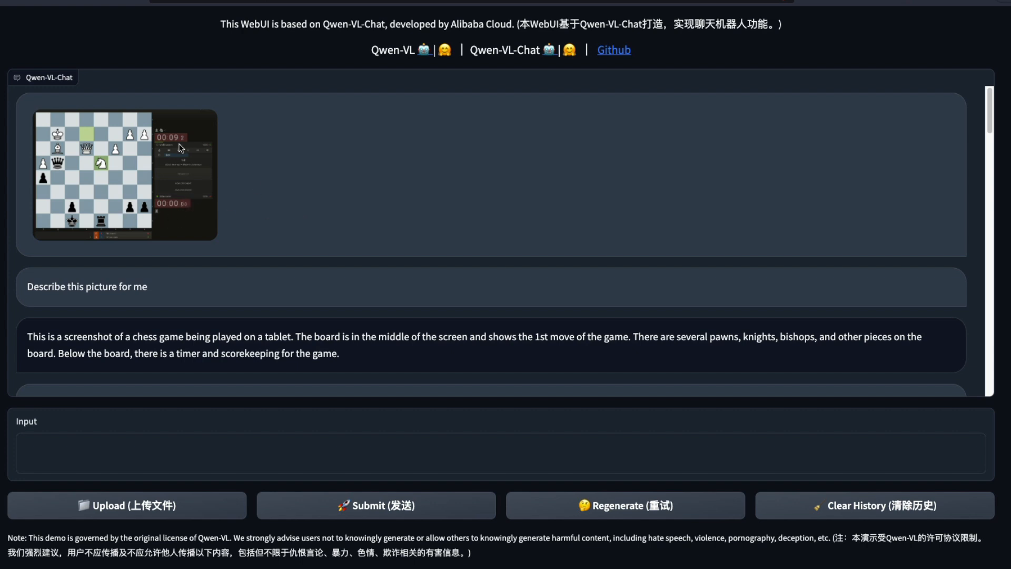
mouse_move(189, 190)
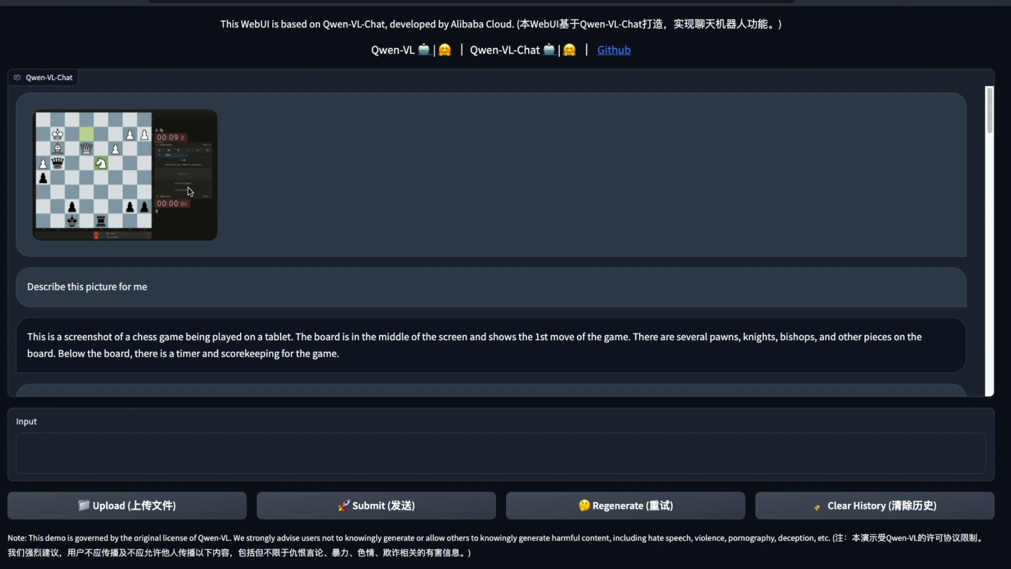
mouse_move(172, 289)
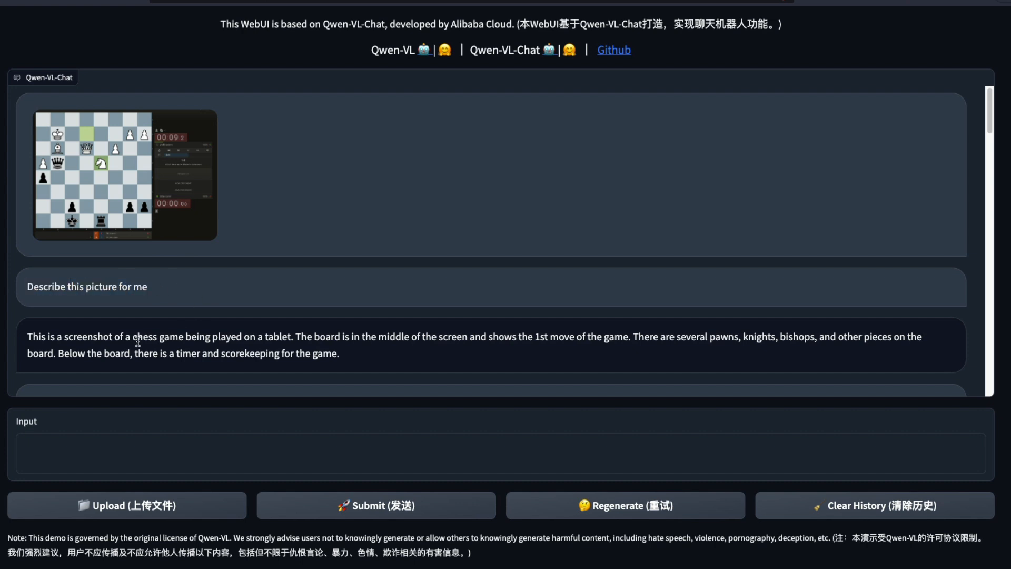
left_click_drag(28, 336, 301, 336)
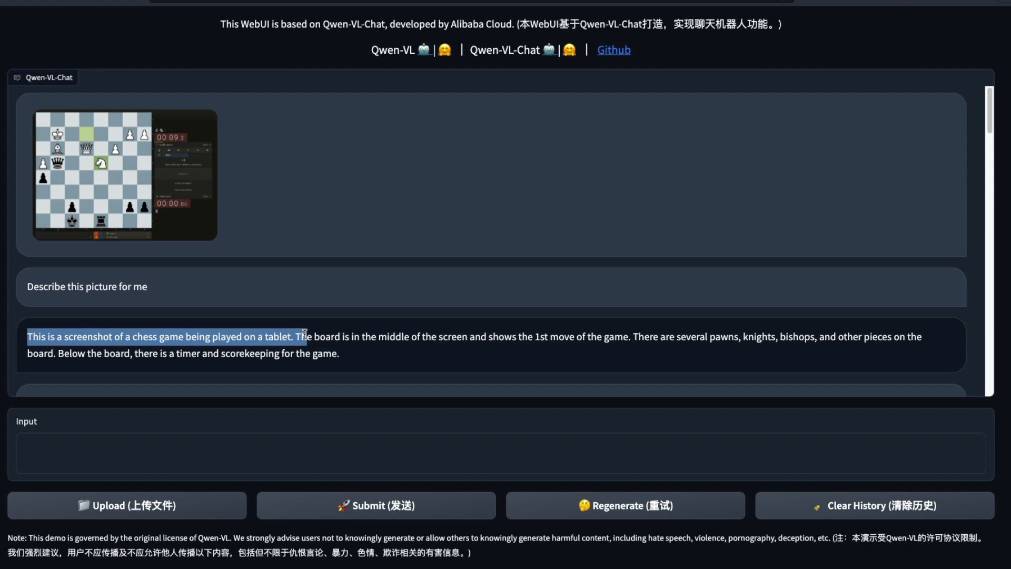
left_click_drag(303, 336, 425, 336)
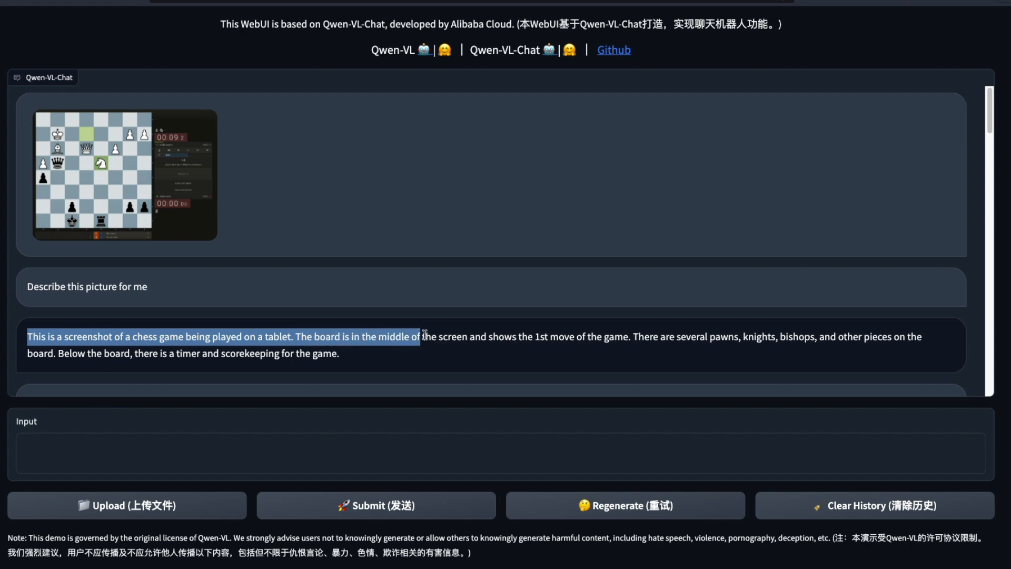
left_click_drag(422, 336, 628, 336)
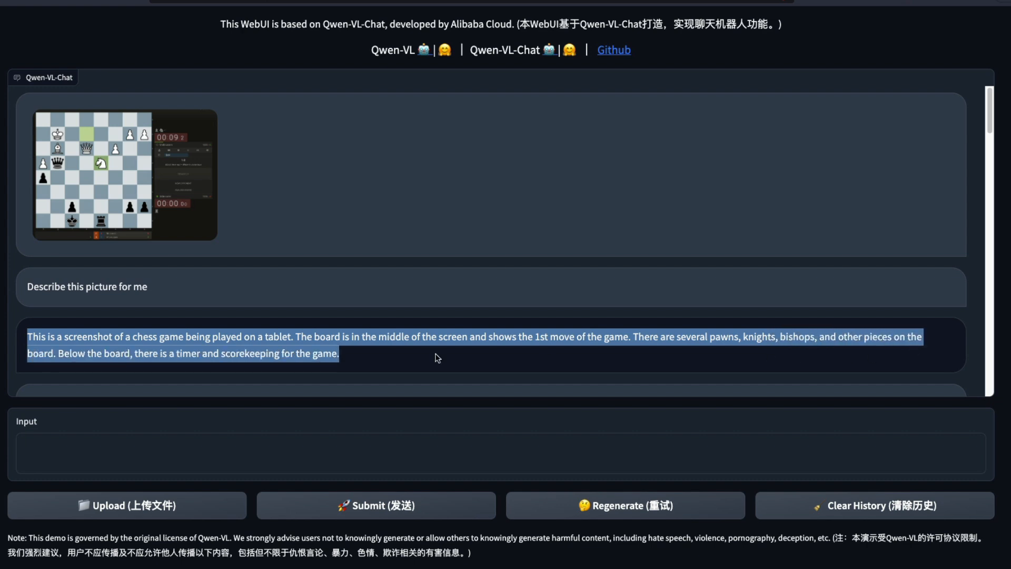
mouse_move(125, 154)
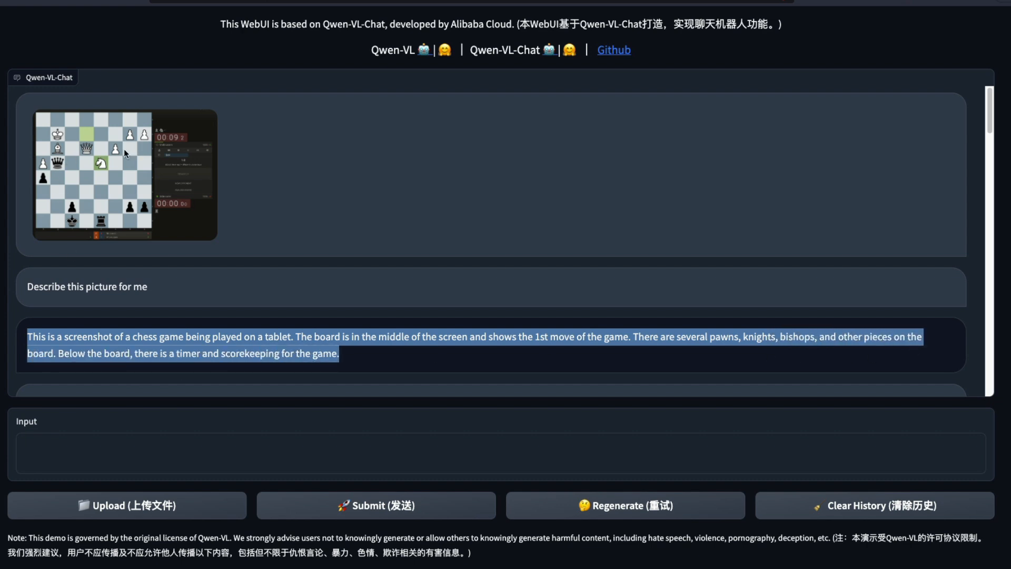
mouse_move(106, 169)
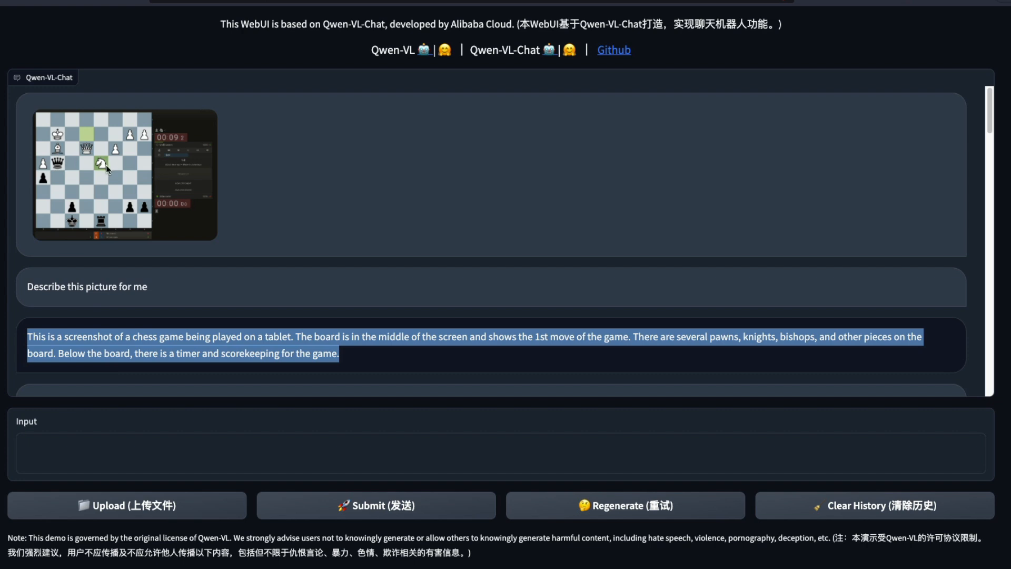
mouse_move(133, 193)
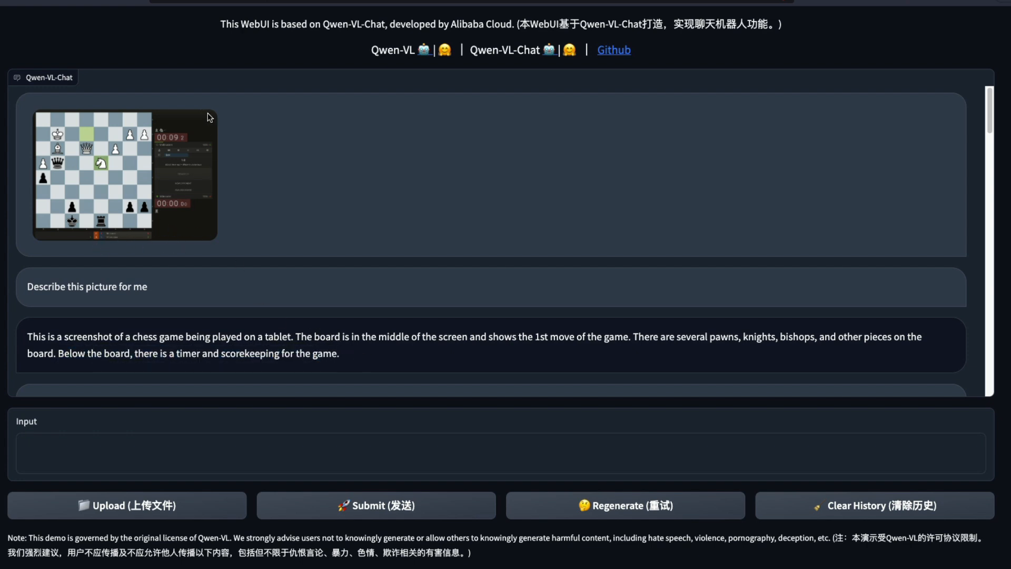
mouse_move(348, 351)
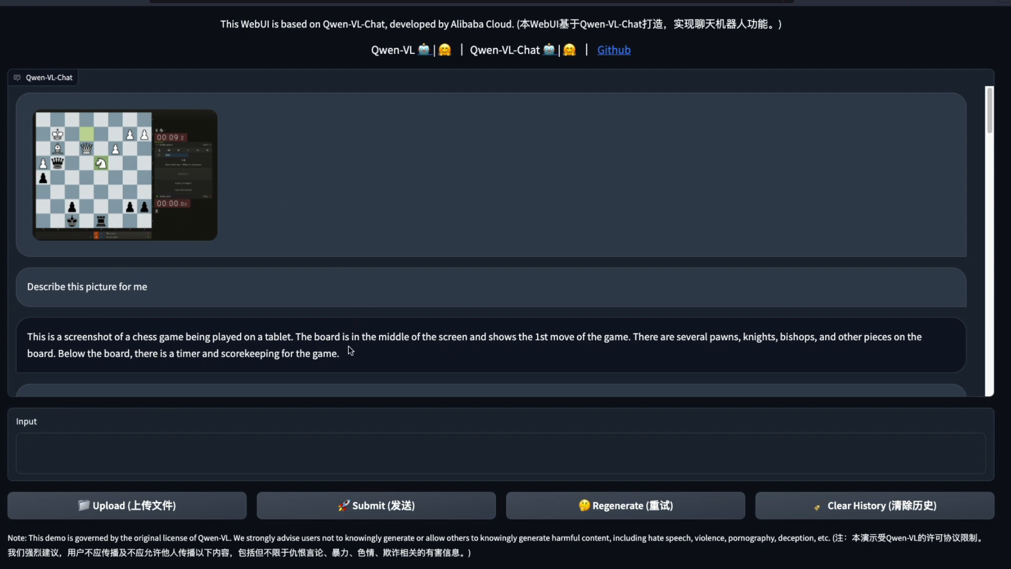
mouse_move(412, 350)
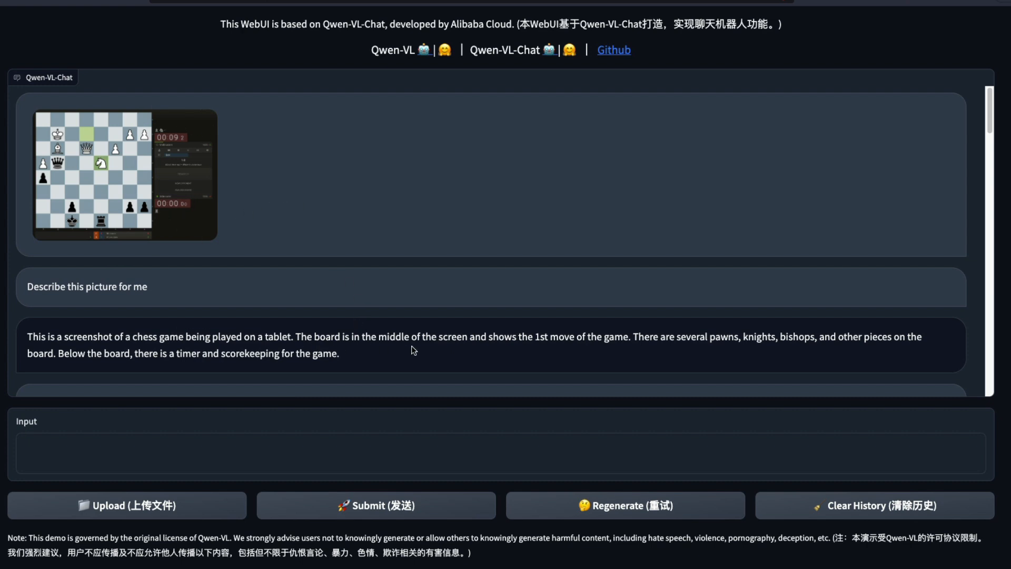
mouse_move(609, 350)
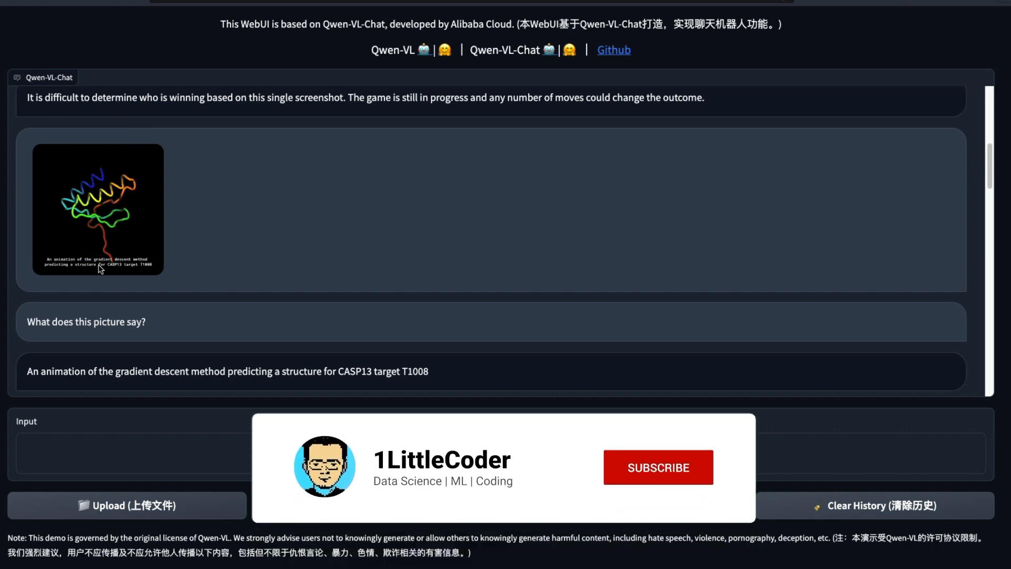
left_click(658, 467)
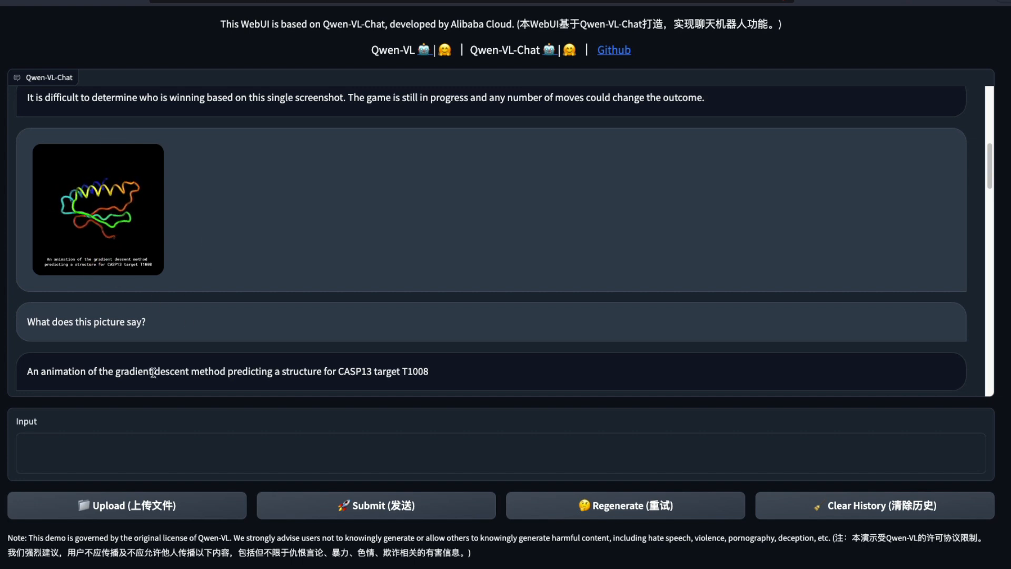
triple_click(226, 371)
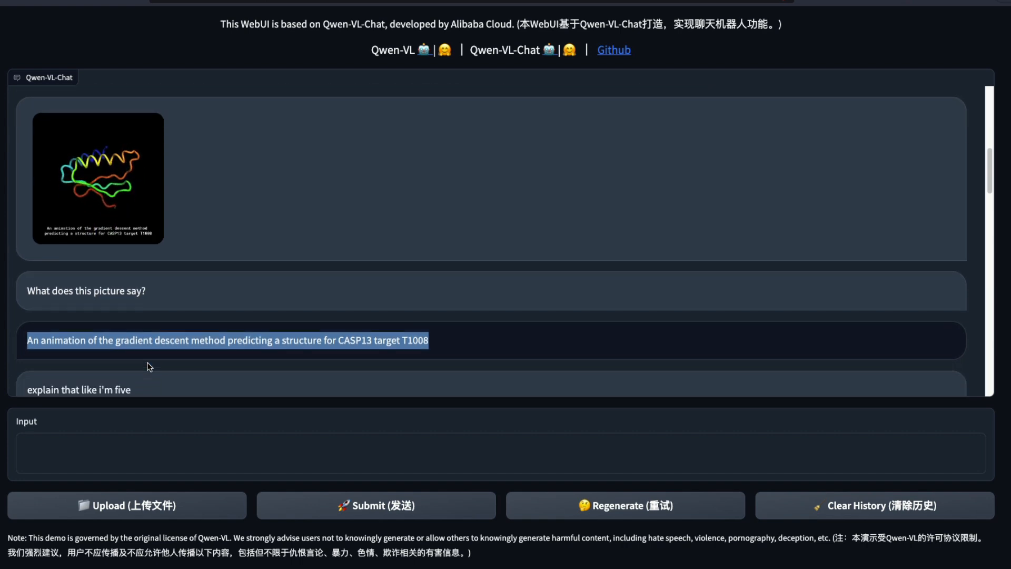
scroll("down", 3)
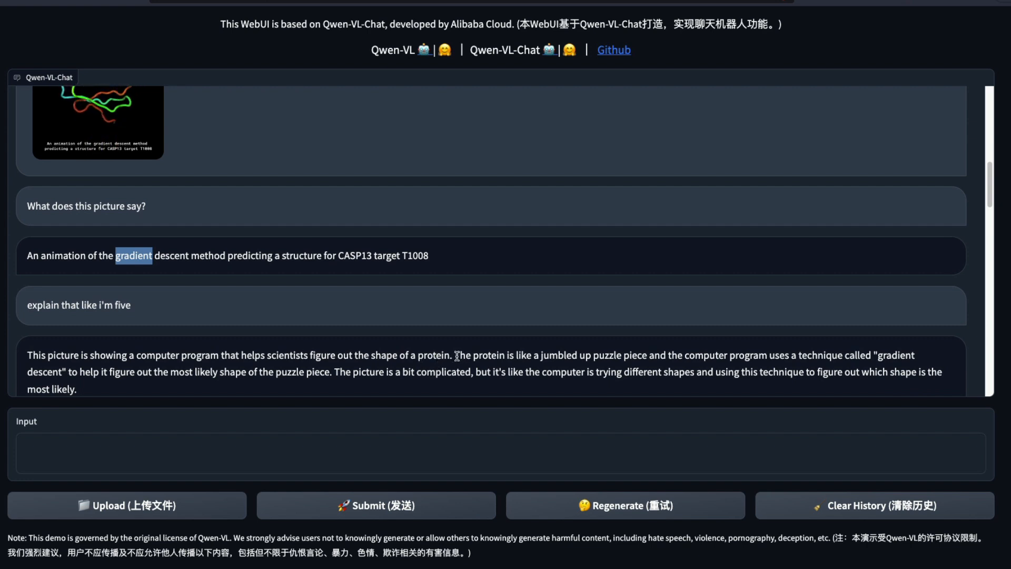
left_click_drag(455, 354, 670, 354)
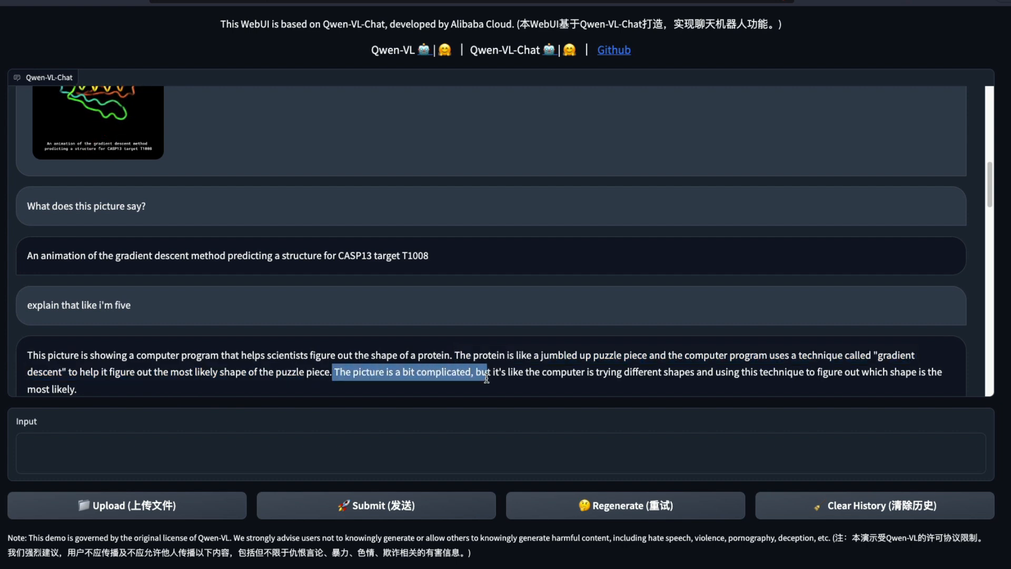
left_click_drag(484, 371, 626, 371)
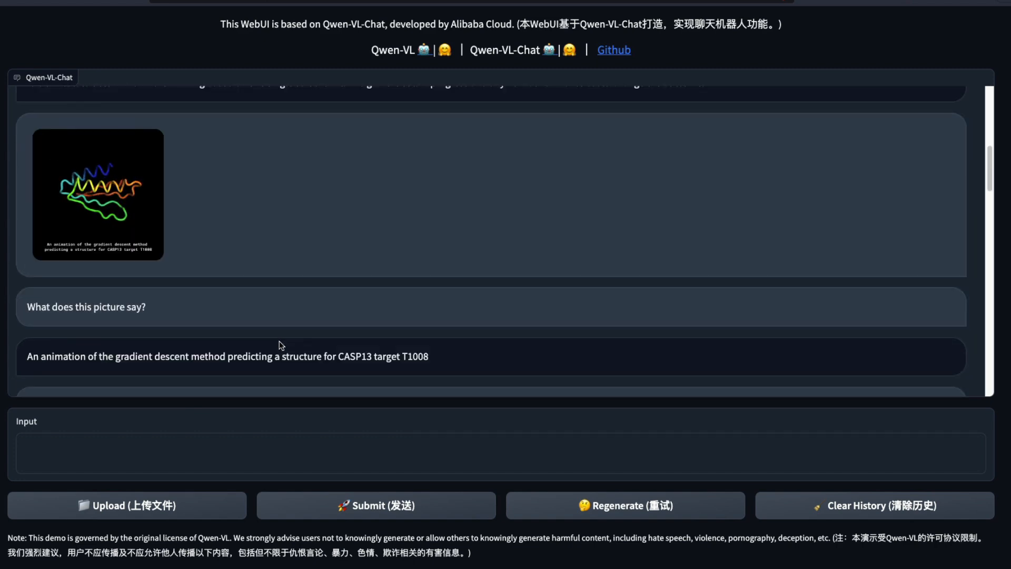
Step: Scroll through the chat answers, highlighting key sentences along the way
left_click(374, 504)
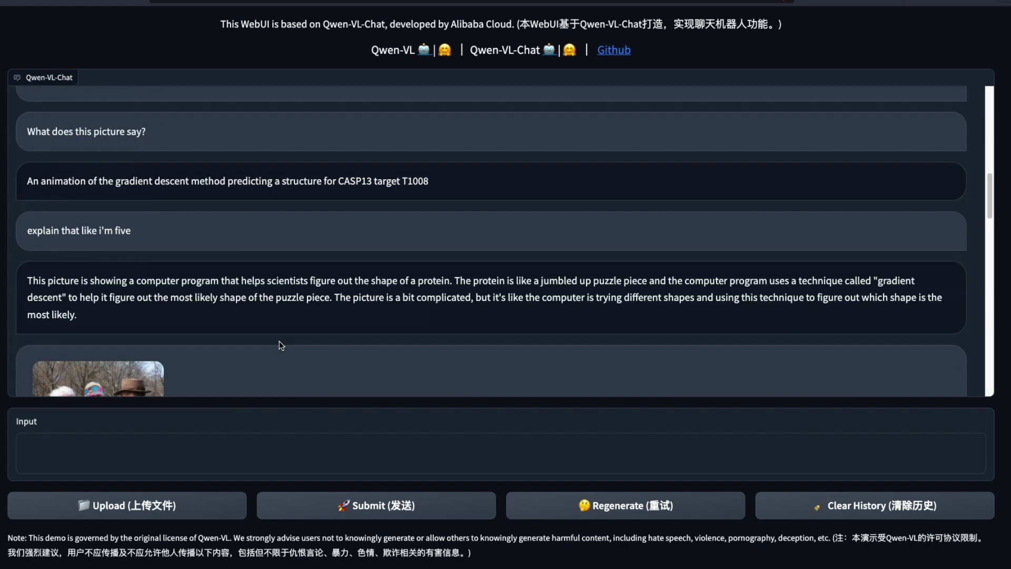
scroll("down", 3)
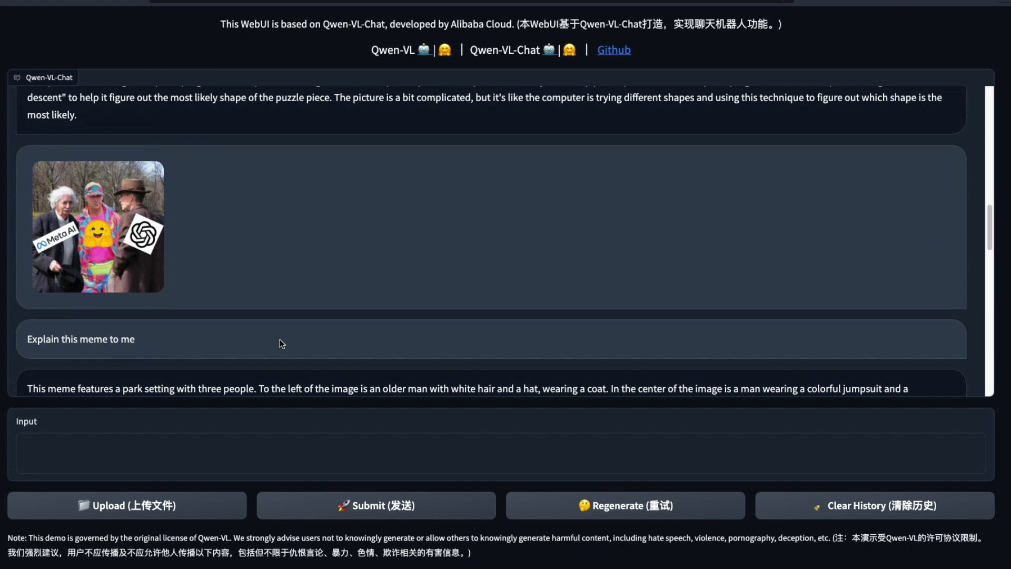
mouse_move(131, 320)
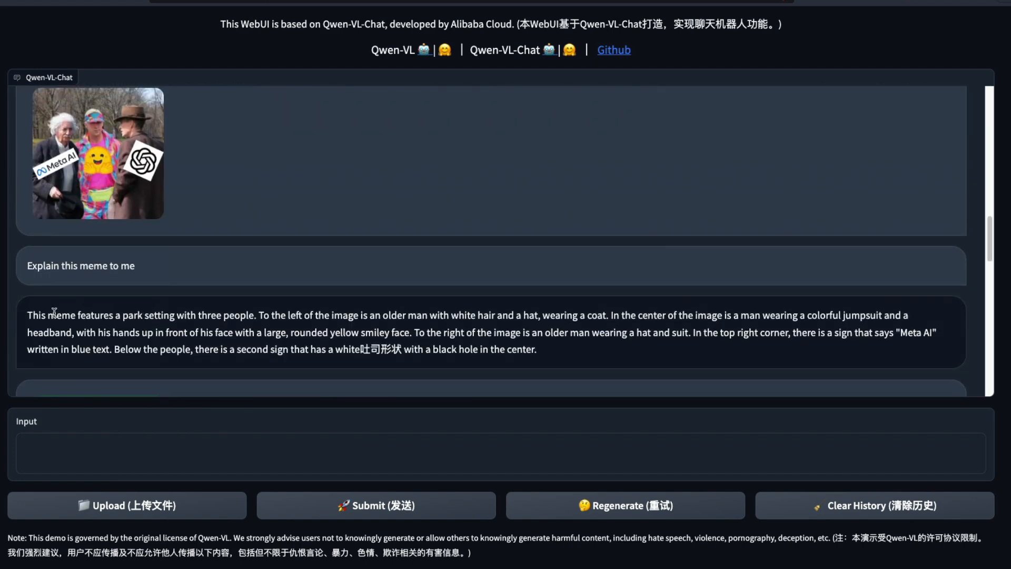
left_click_drag(84, 315, 258, 315)
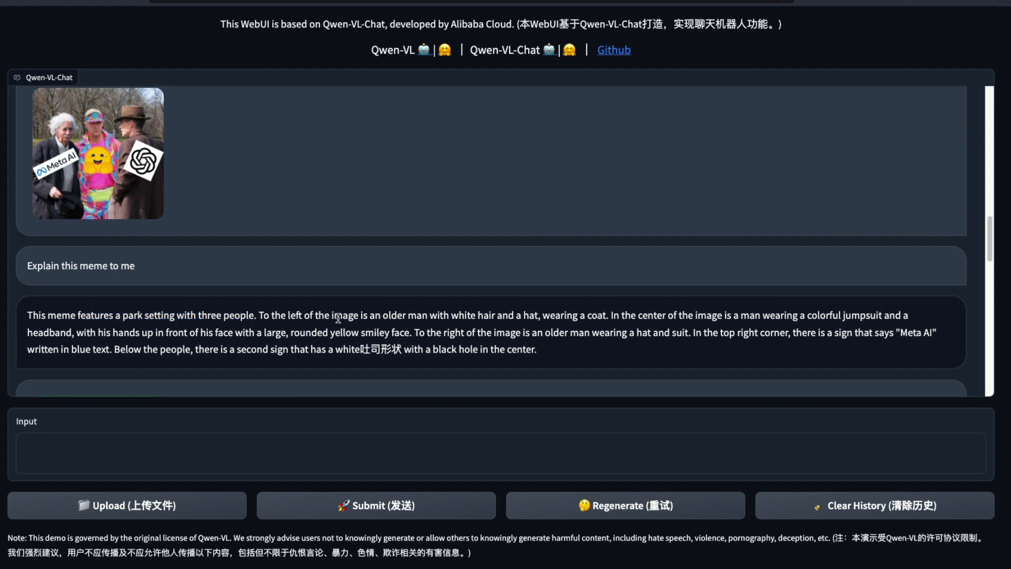
double_click(462, 315)
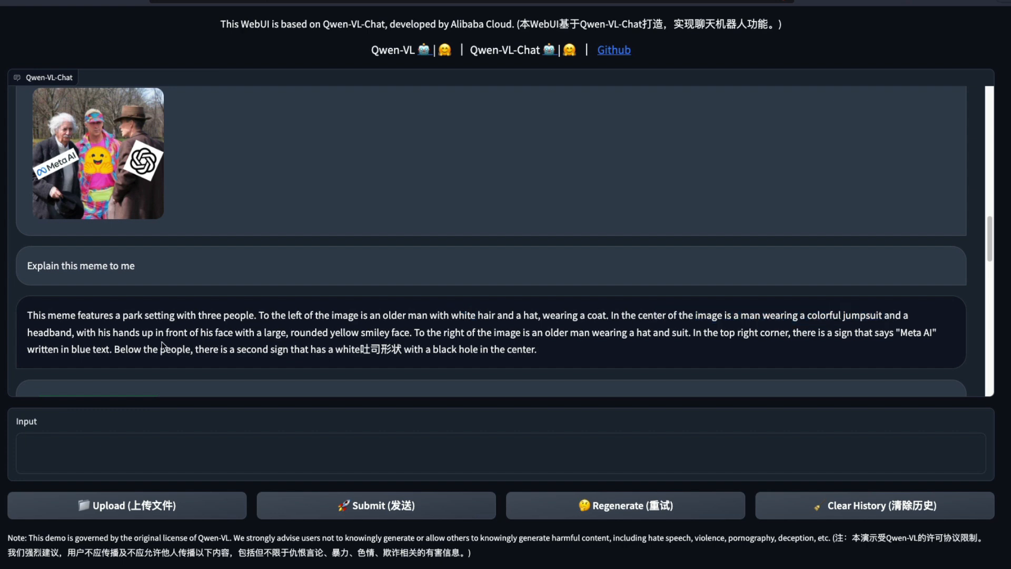
mouse_move(533, 339)
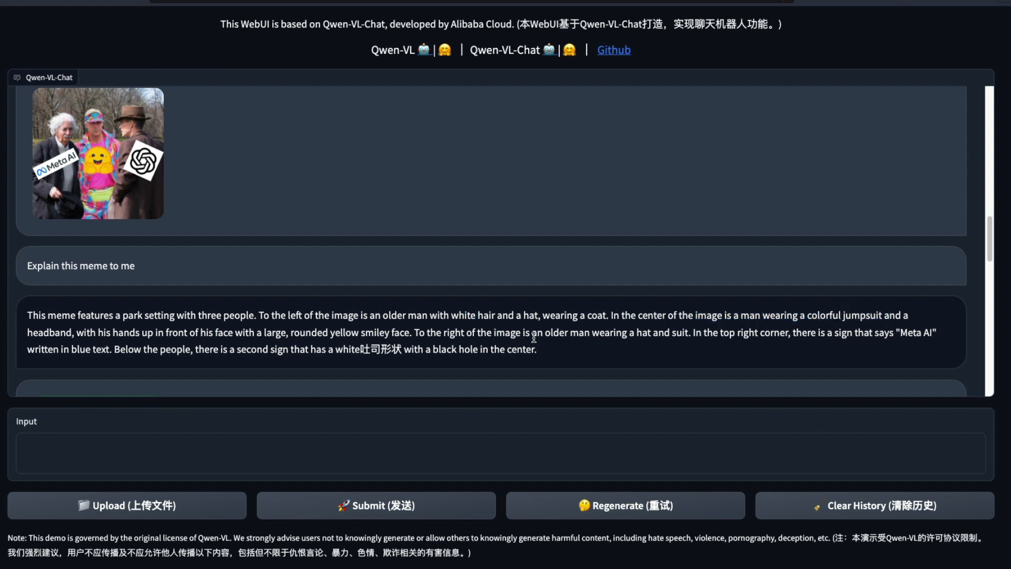
mouse_move(723, 338)
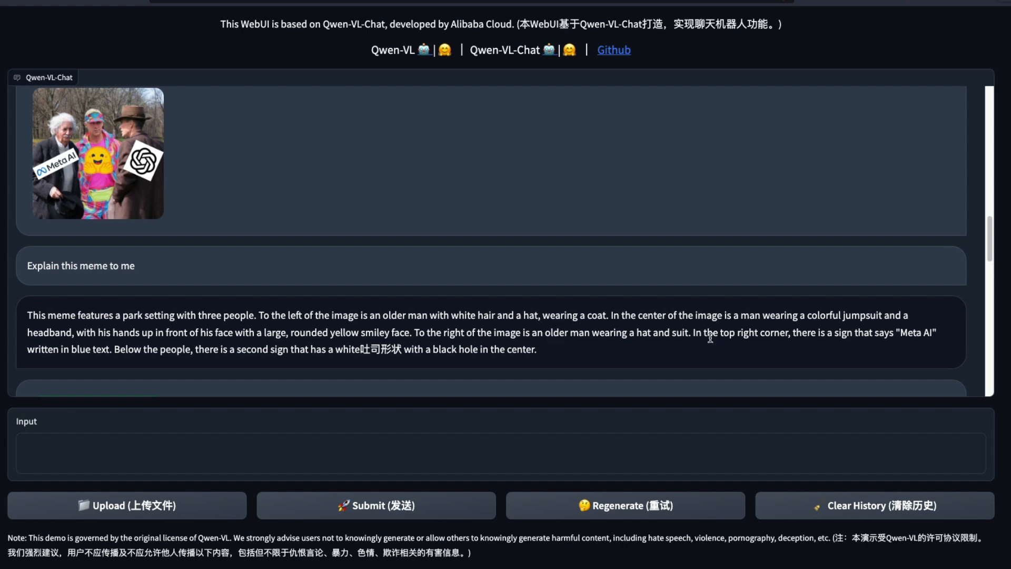
double_click(917, 332)
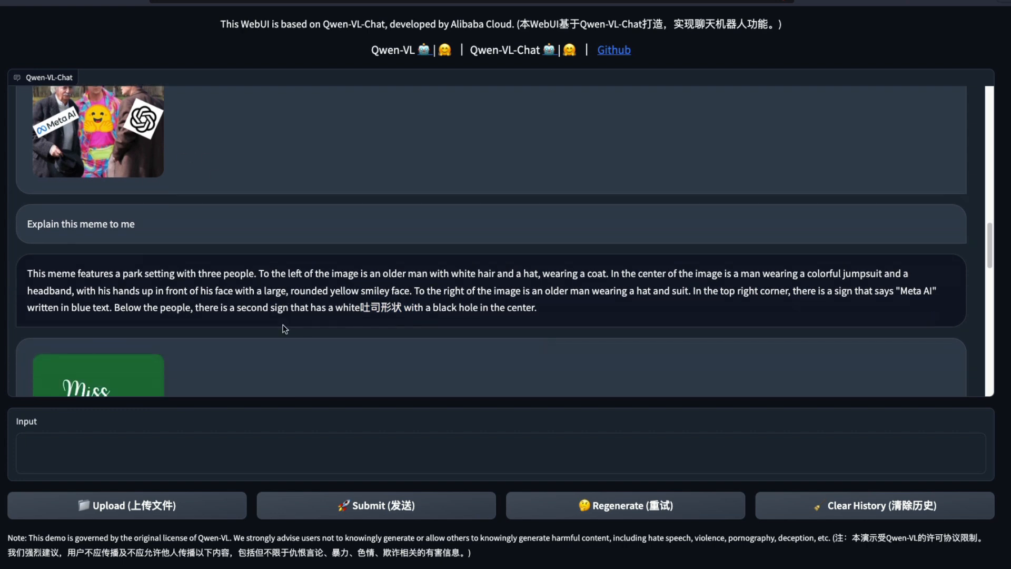
scroll("down", 3)
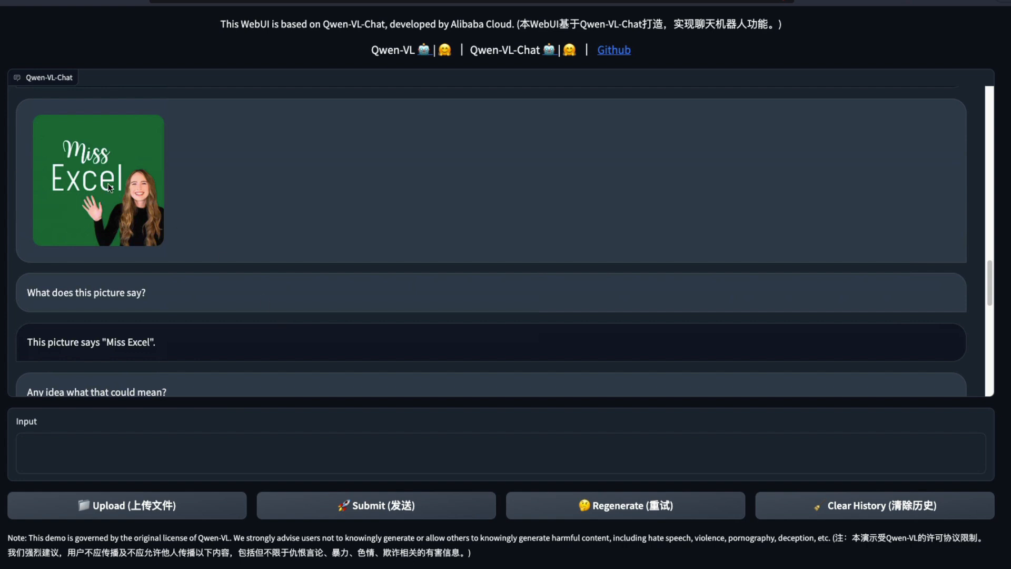
mouse_move(165, 300)
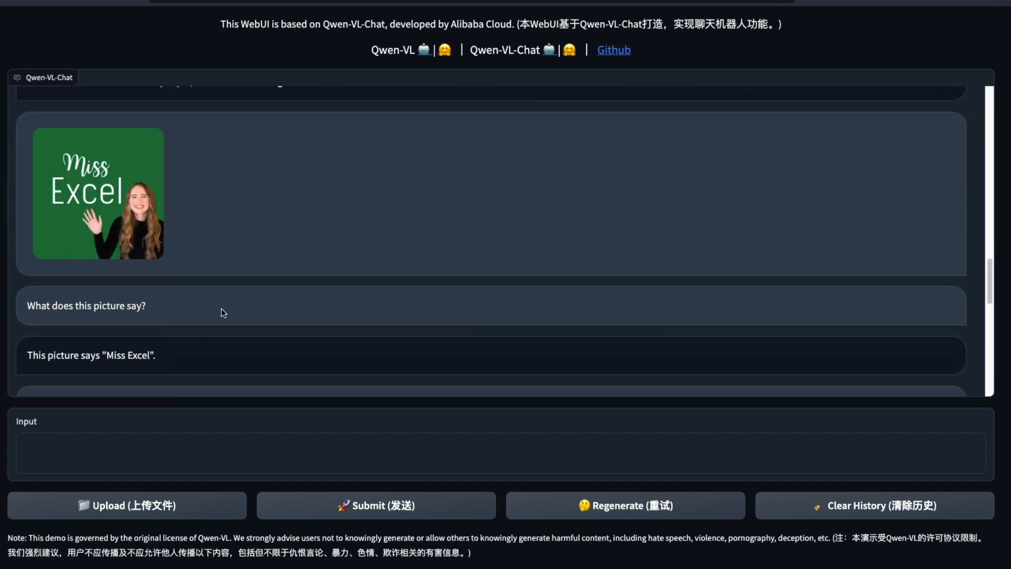
mouse_move(316, 335)
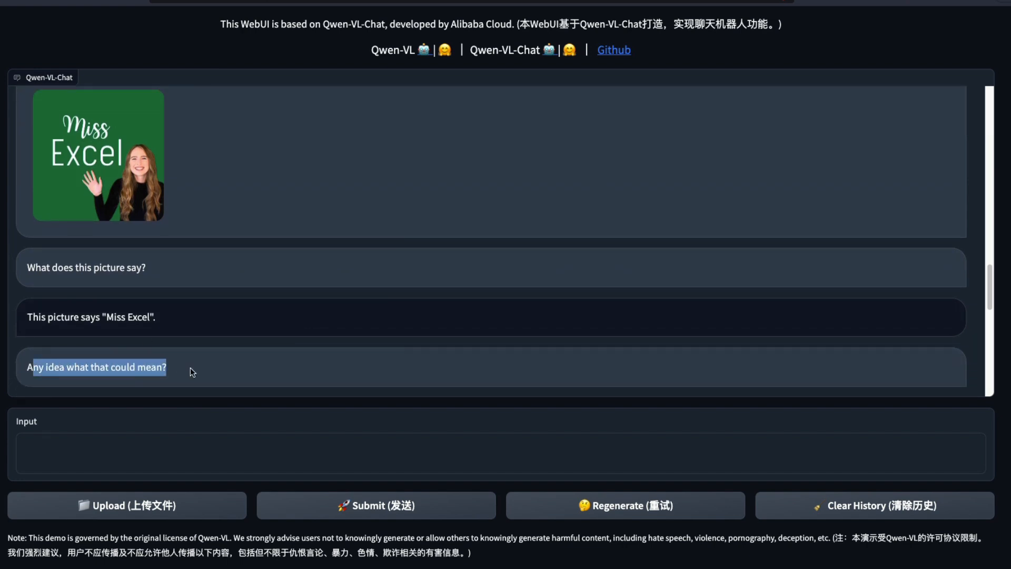
Step: Highlight the Miss Excel interpretation and its needs-more-context sentence, then scroll to the meme image
double_click(99, 367)
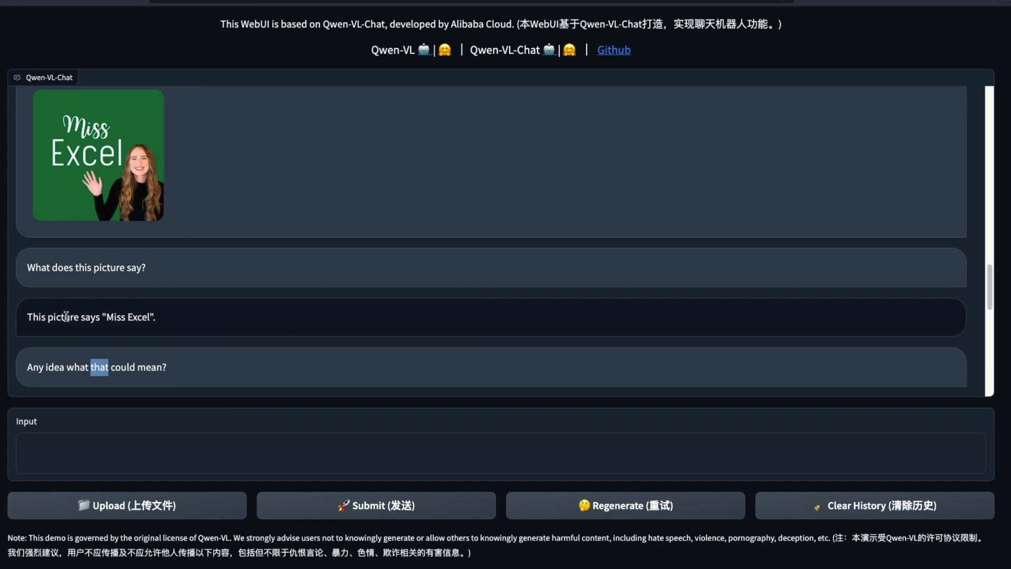
left_click(374, 505)
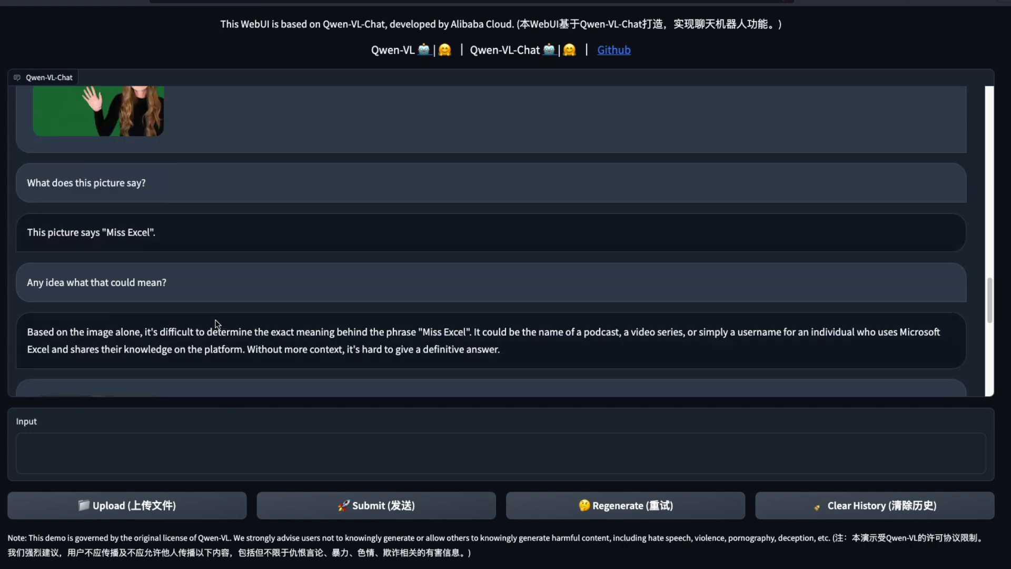
left_click_drag(27, 331, 497, 348)
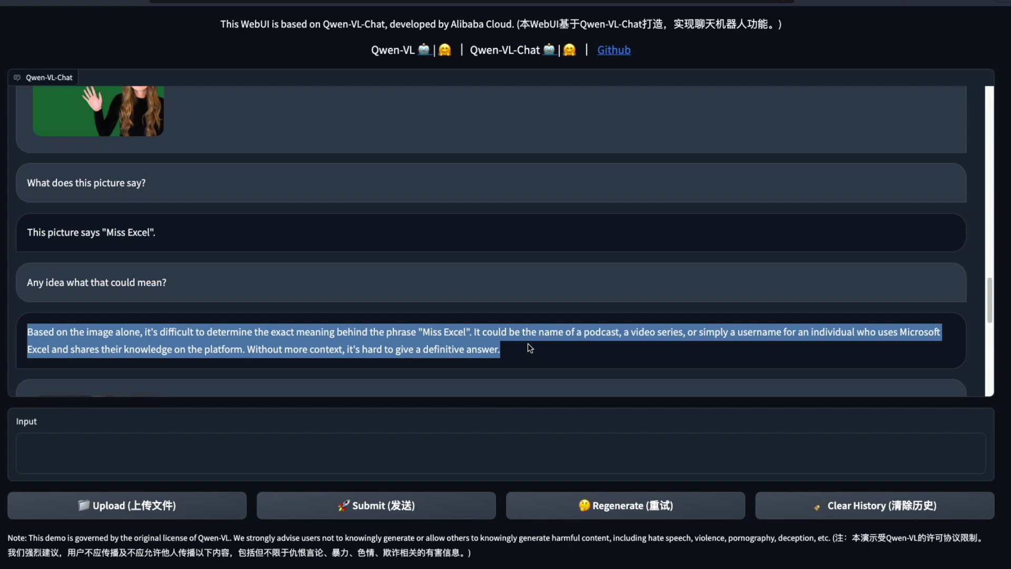
left_click(528, 347)
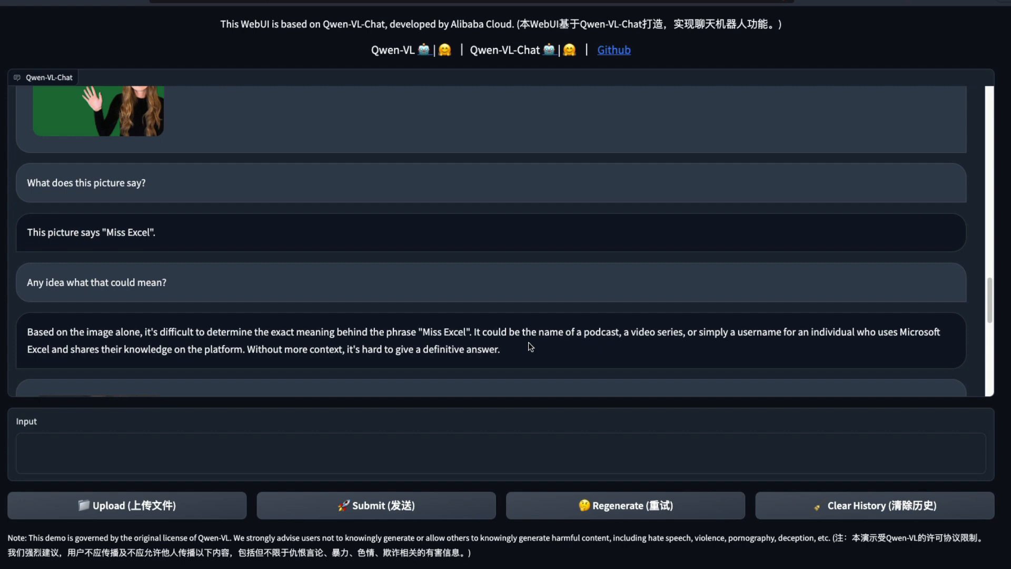
left_click_drag(777, 331, 499, 348)
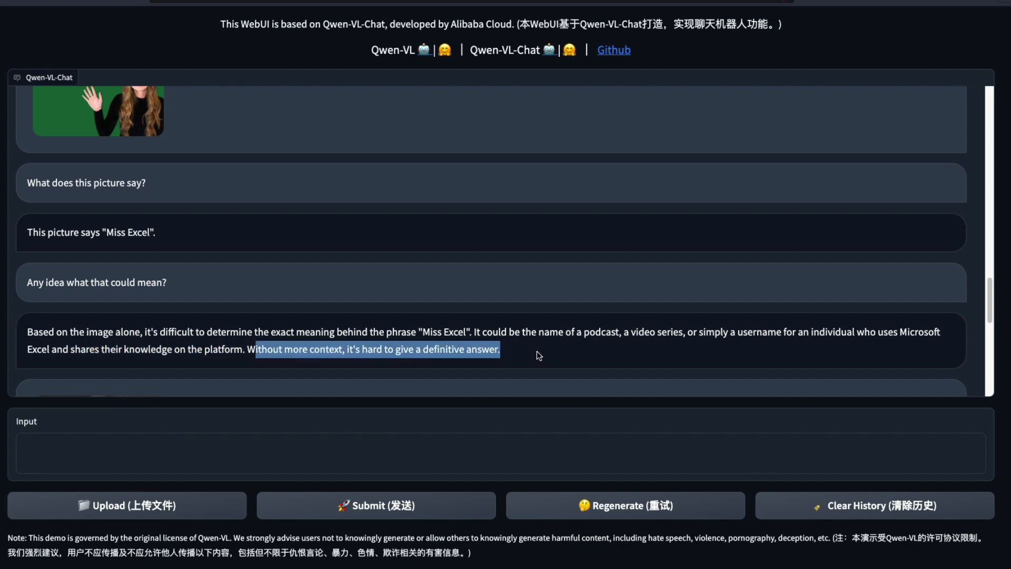
scroll("down", 3)
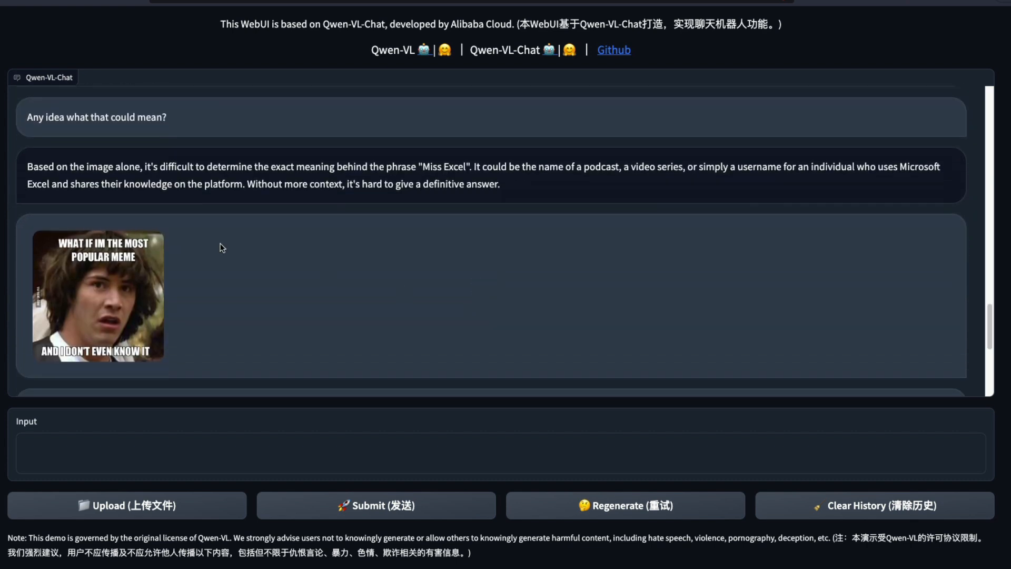
scroll("down", 3)
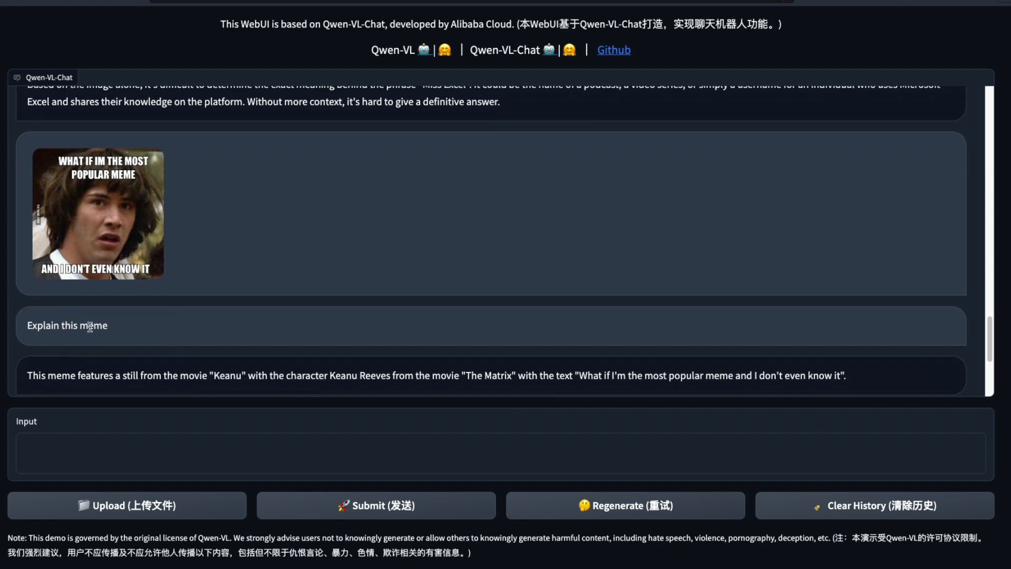
triple_click(67, 325)
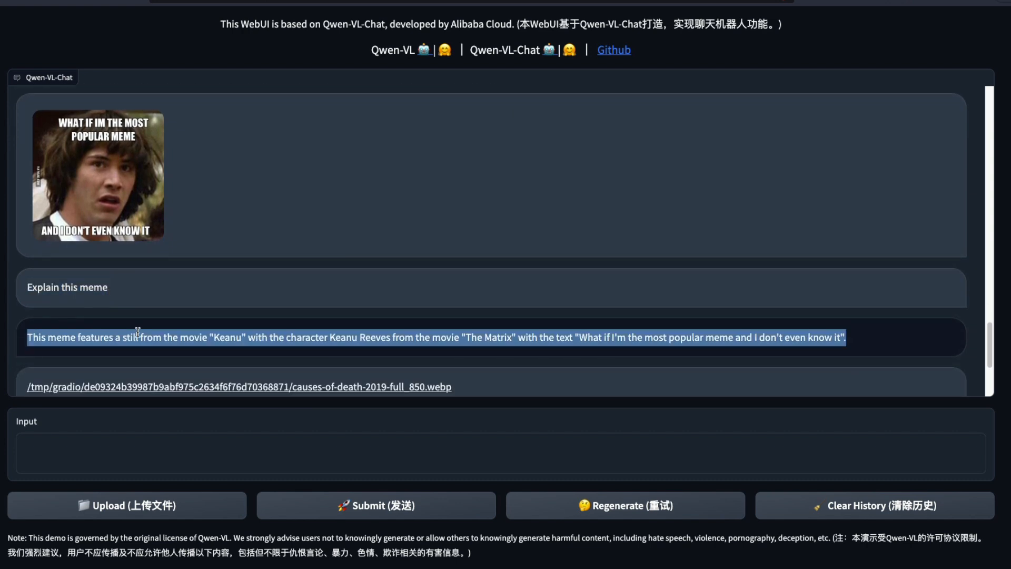
double_click(226, 337)
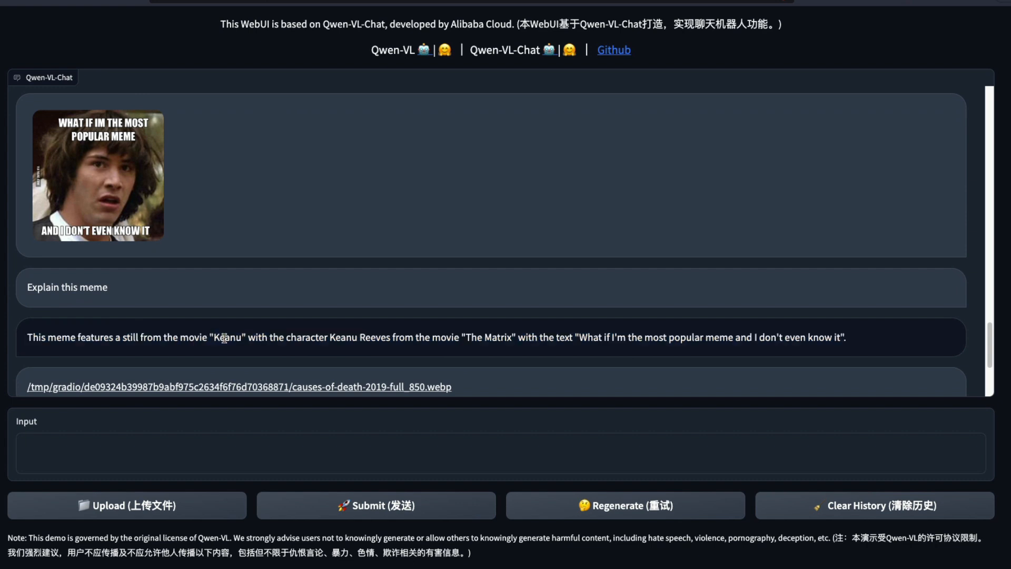
double_click(226, 336)
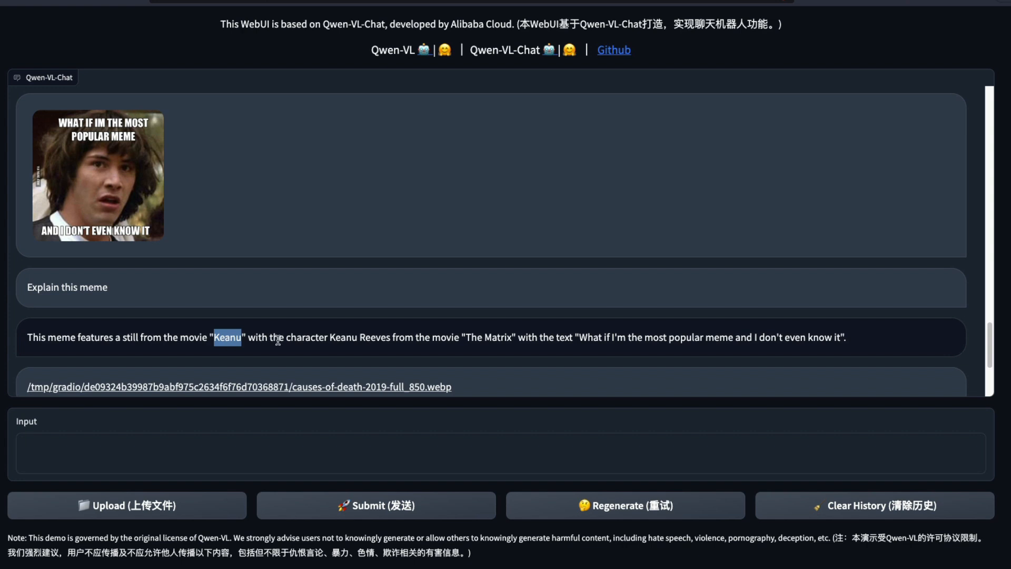
left_click_drag(284, 336, 430, 336)
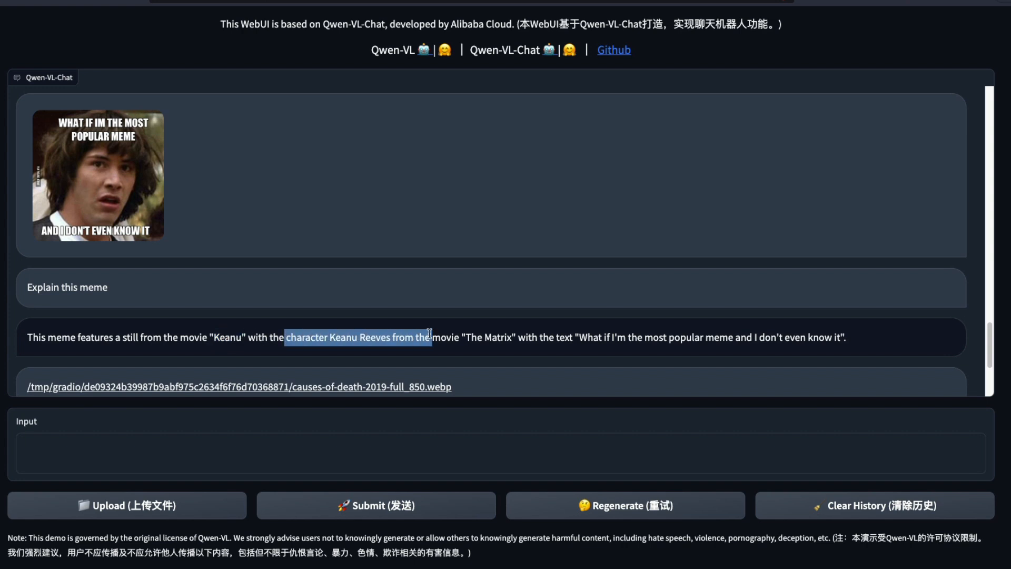
double_click(497, 337)
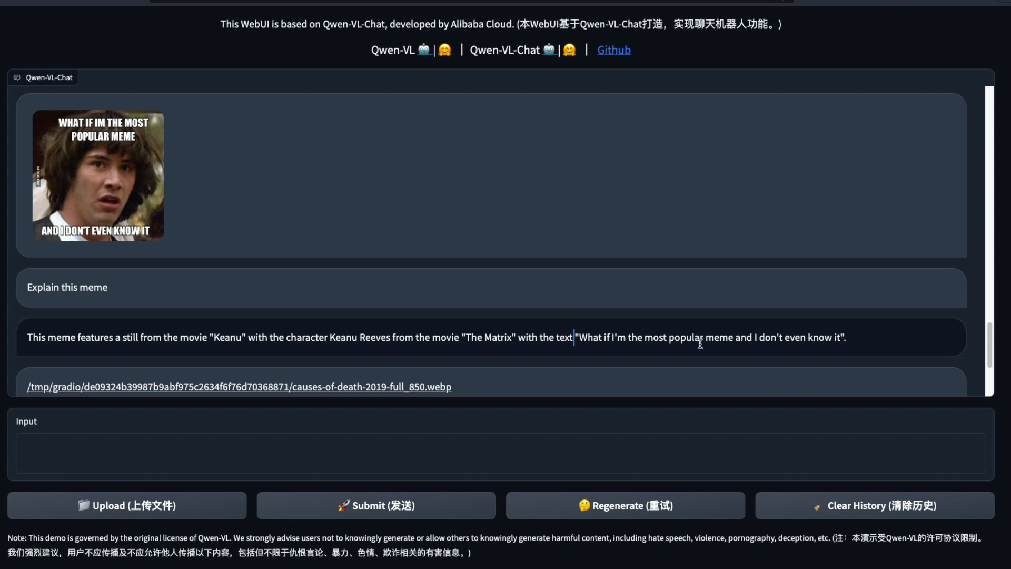
mouse_move(479, 321)
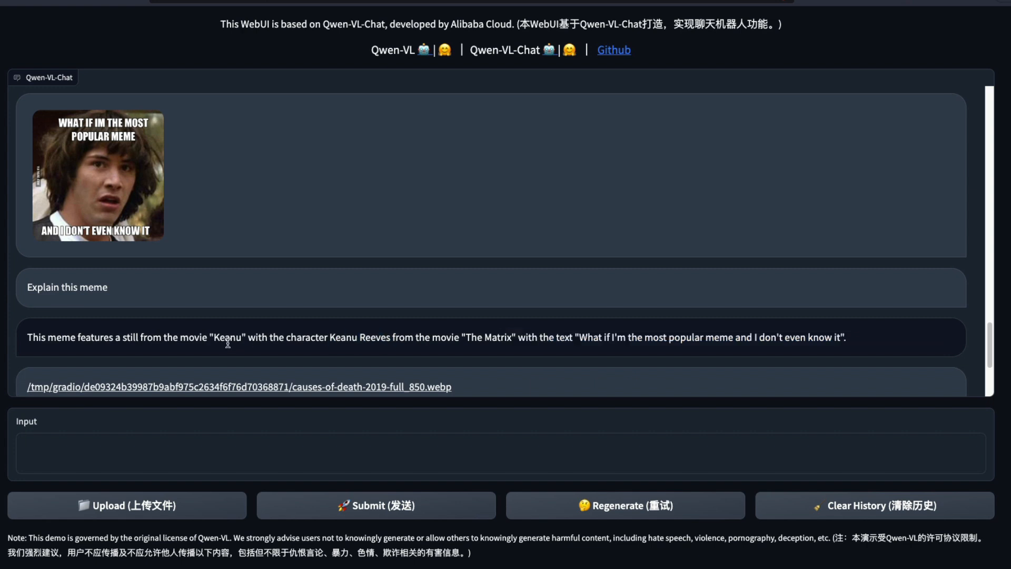
double_click(227, 337)
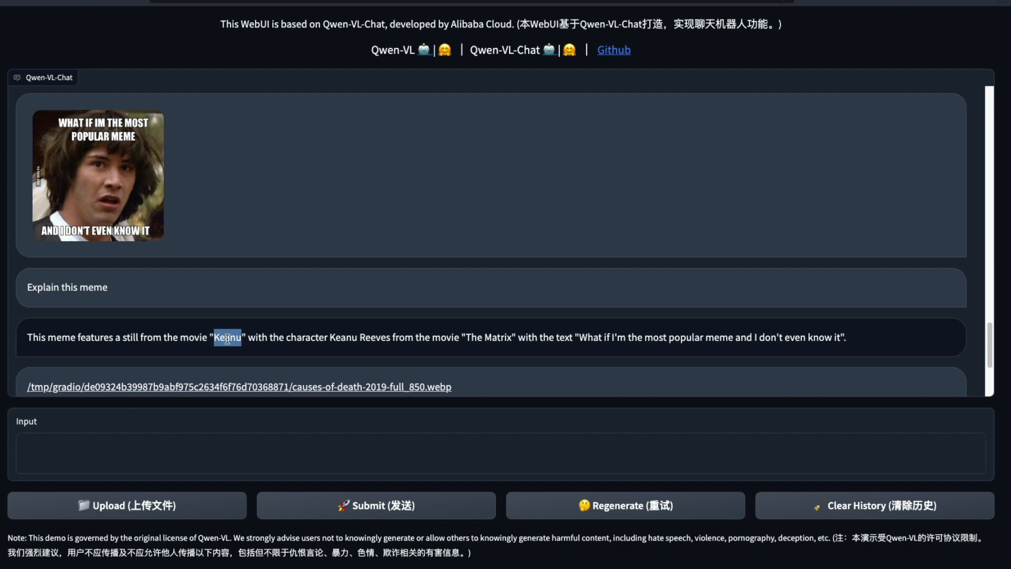
scroll("down", 3)
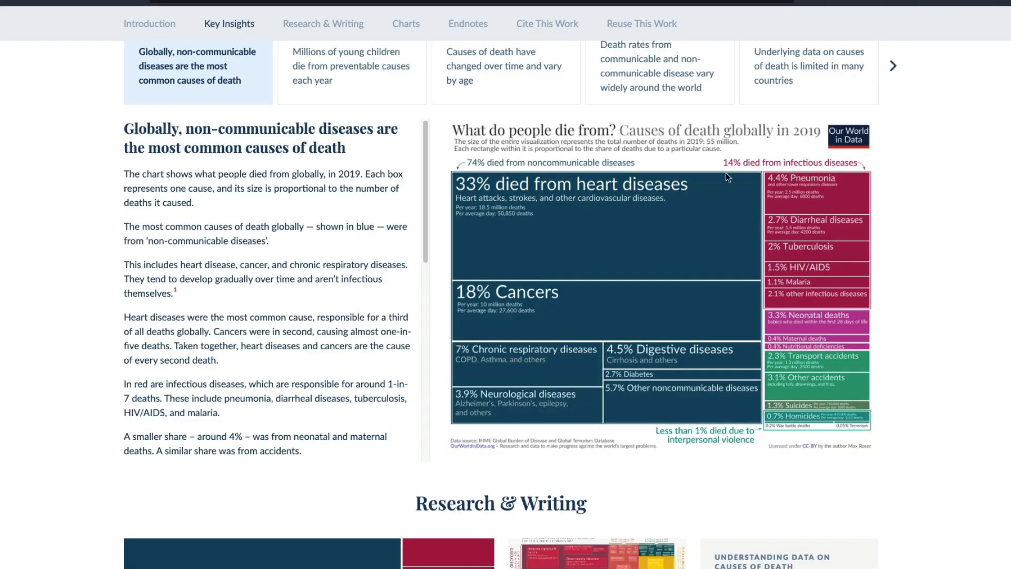
mouse_move(507, 153)
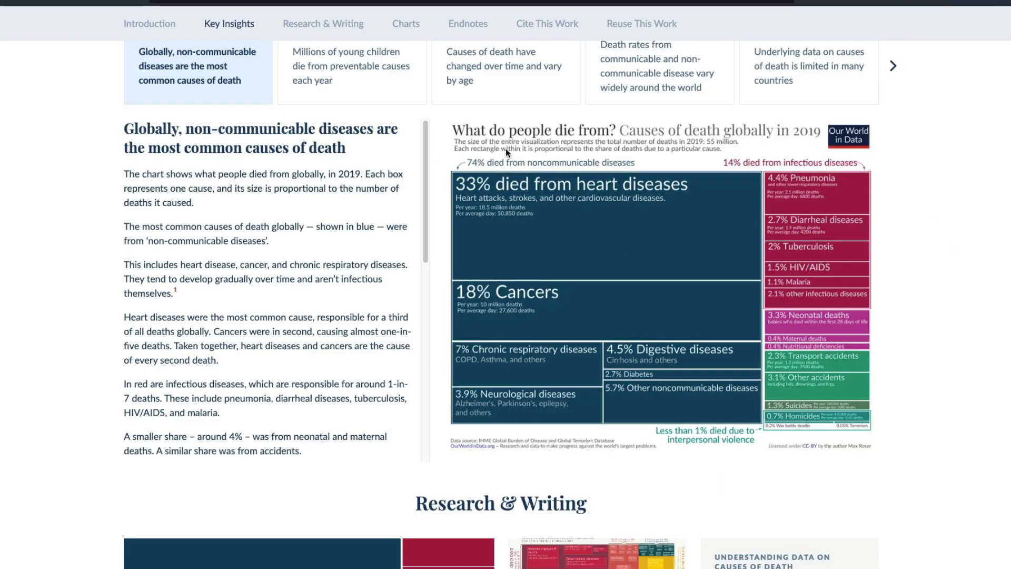
mouse_move(623, 147)
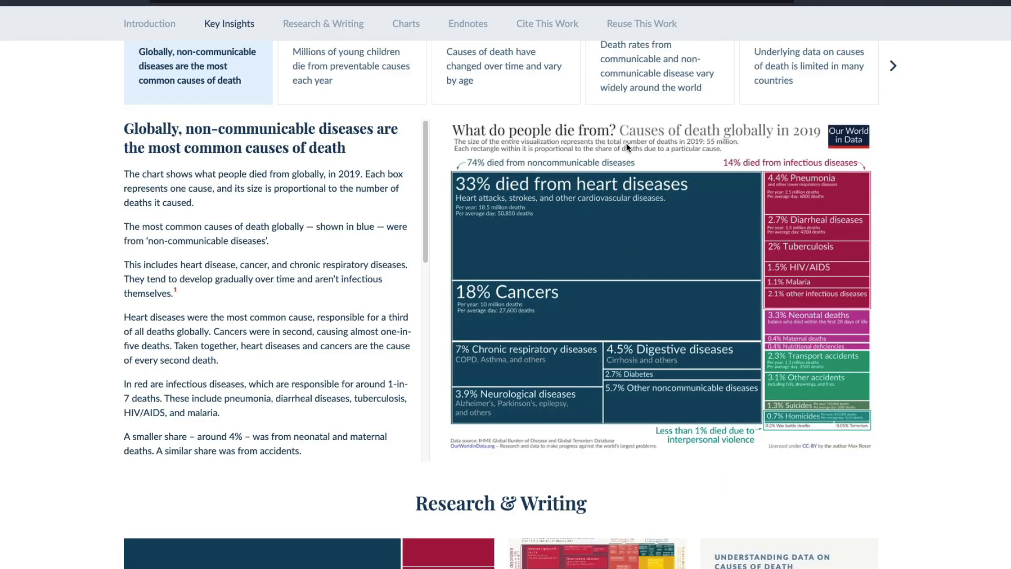
mouse_move(822, 139)
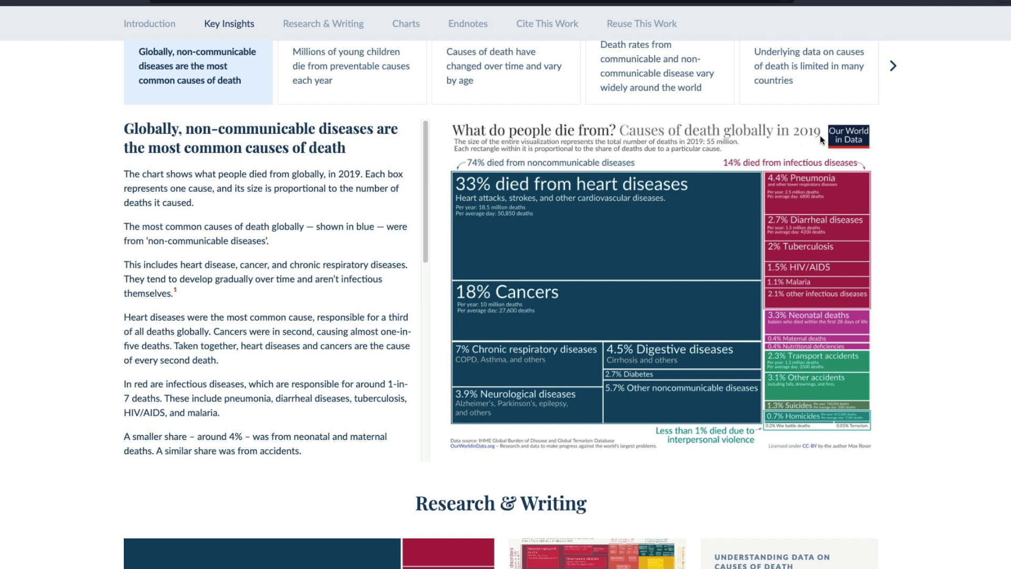
mouse_move(819, 135)
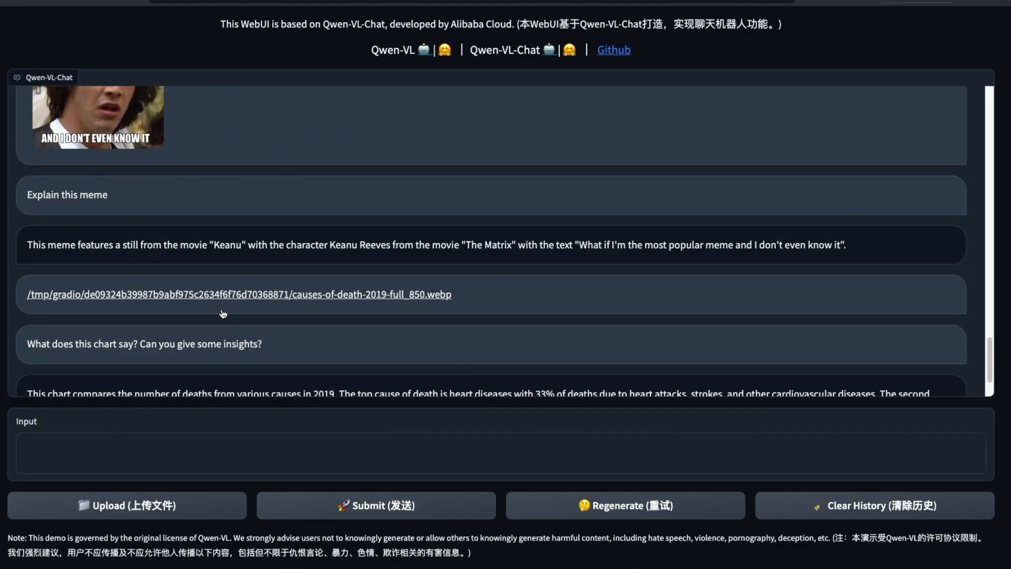
scroll("down", 3)
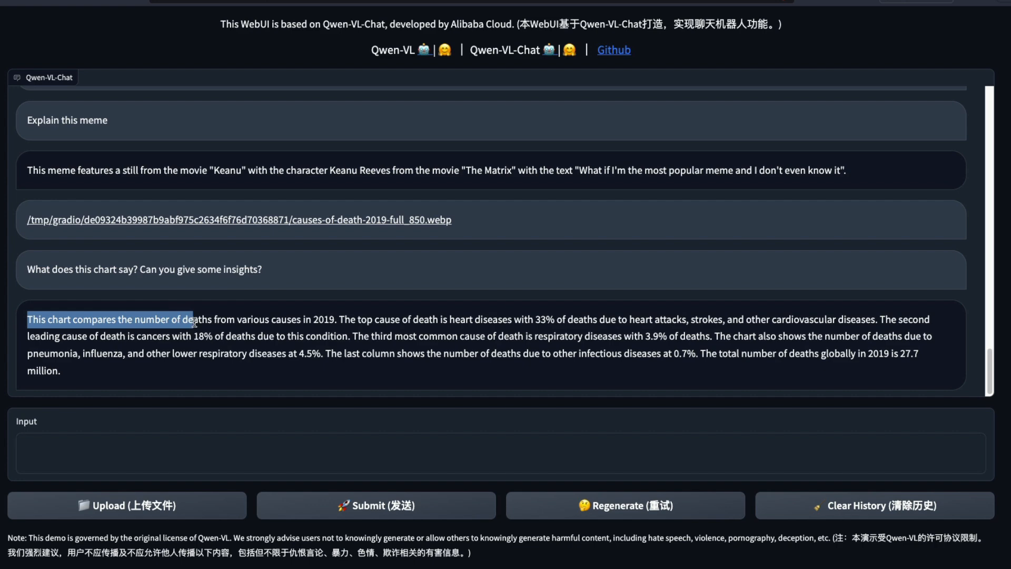
left_click_drag(193, 319, 344, 319)
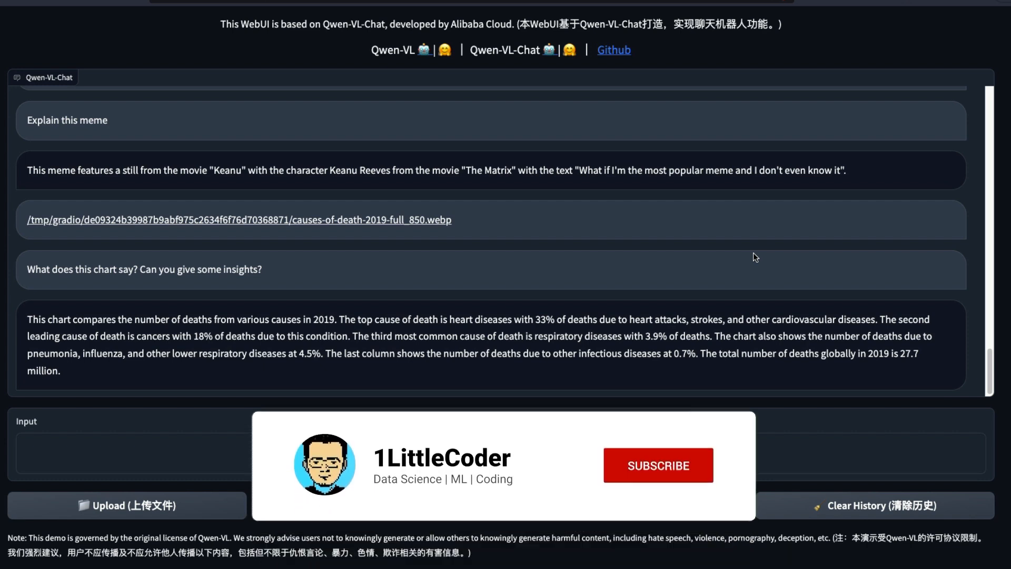
left_click(658, 465)
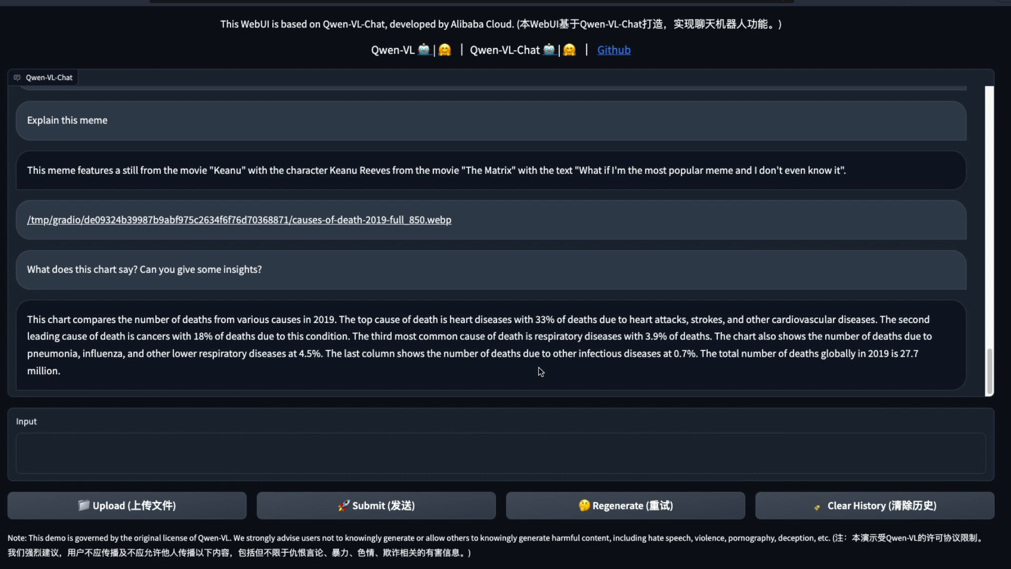
double_click(543, 319)
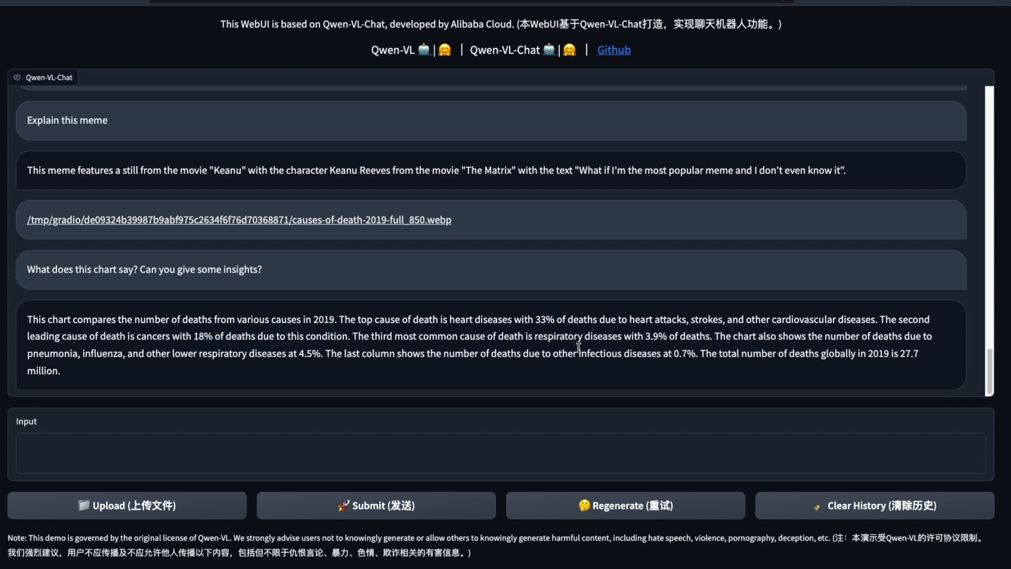
mouse_move(484, 347)
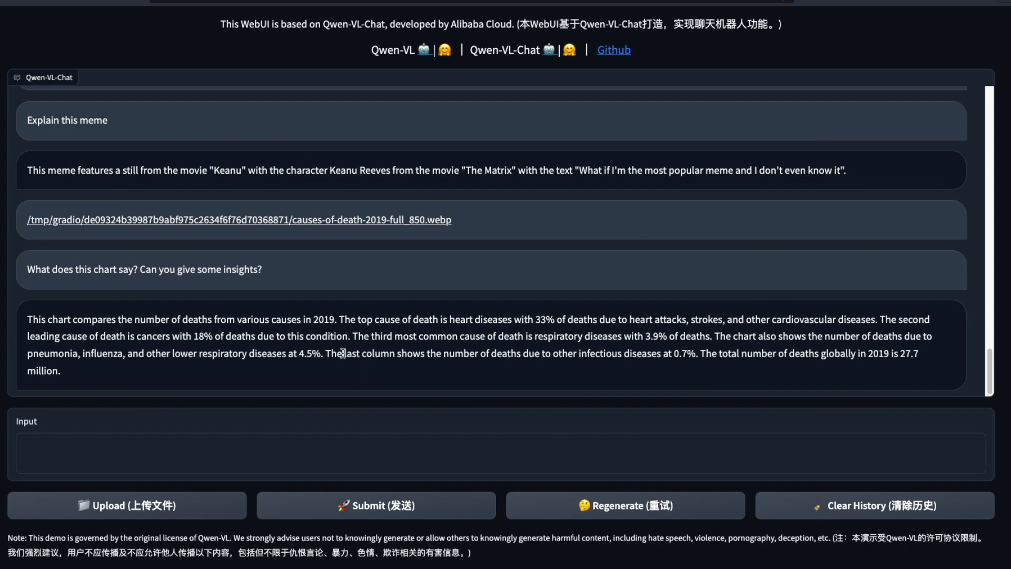
mouse_move(881, 355)
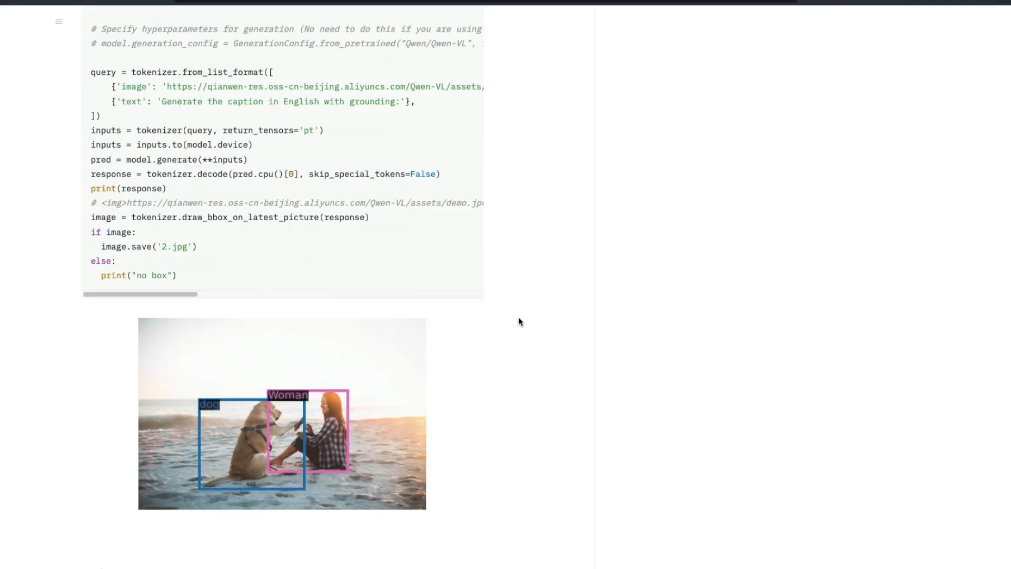
Step: Scroll to the Zero-shot Captioning & General VQA table and mark the VizWiz column heading
scroll("down", 3)
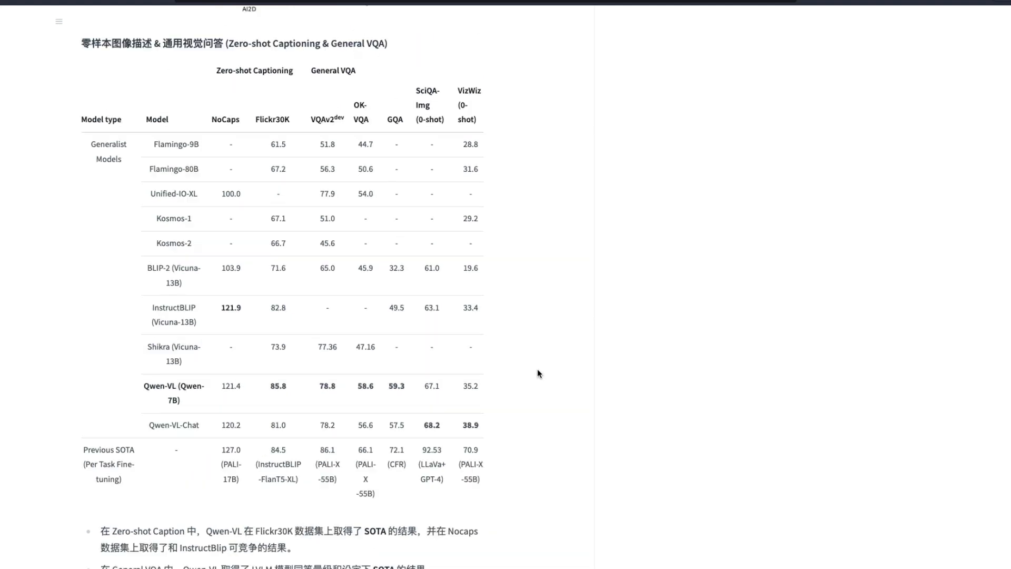
mouse_move(539, 351)
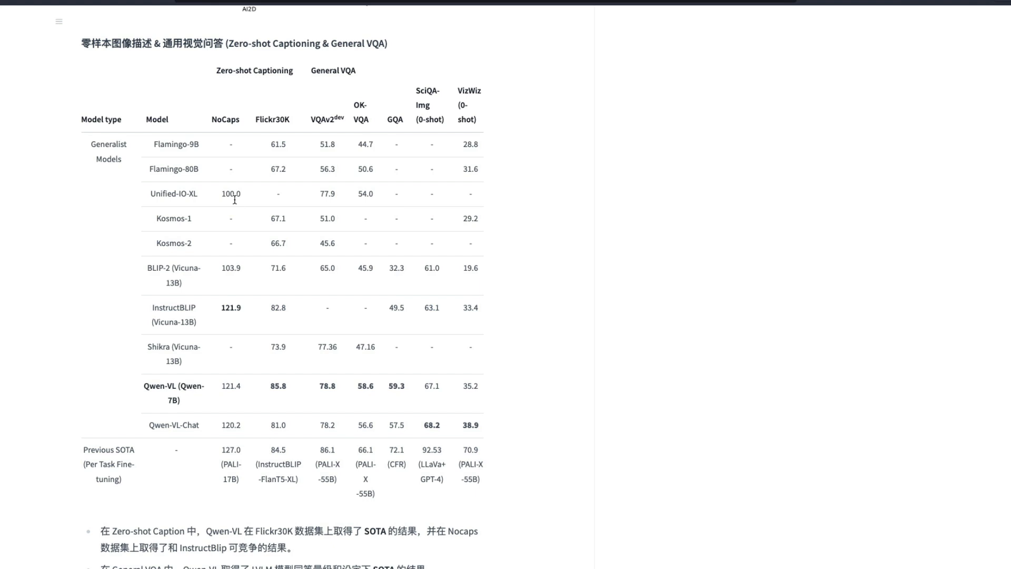
mouse_move(464, 169)
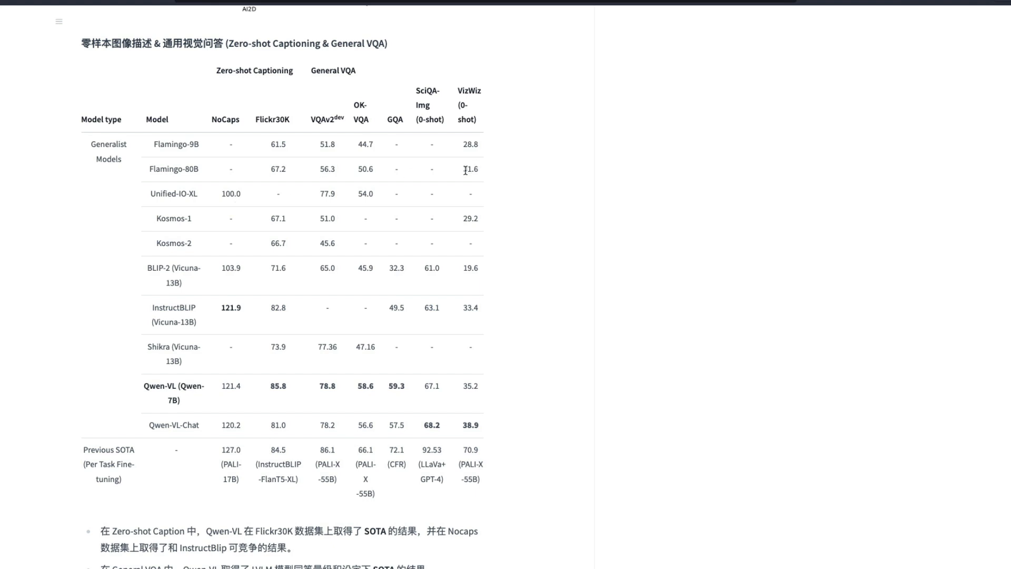
left_click_drag(464, 168, 471, 451)
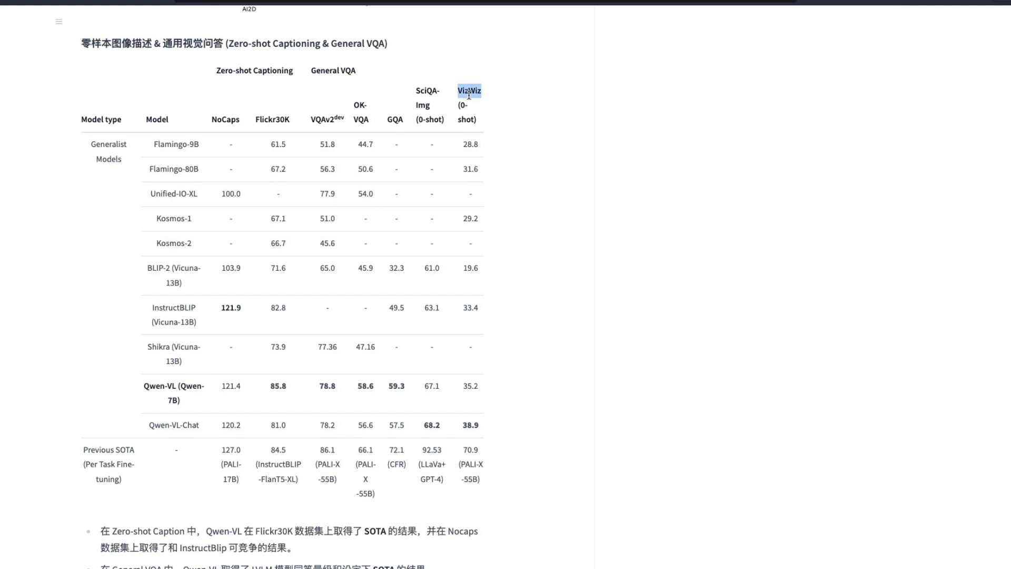
mouse_move(479, 405)
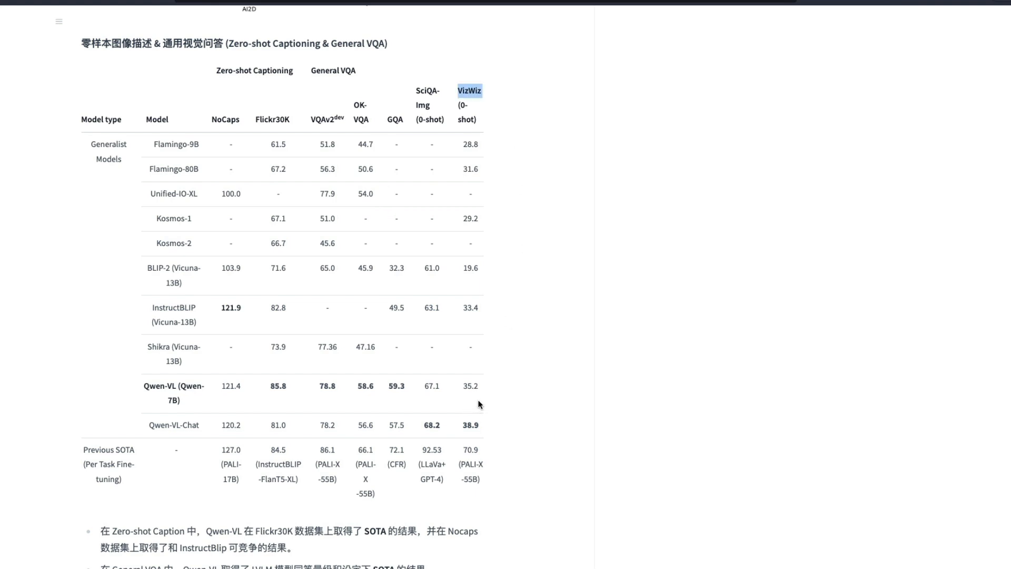
double_click(470, 425)
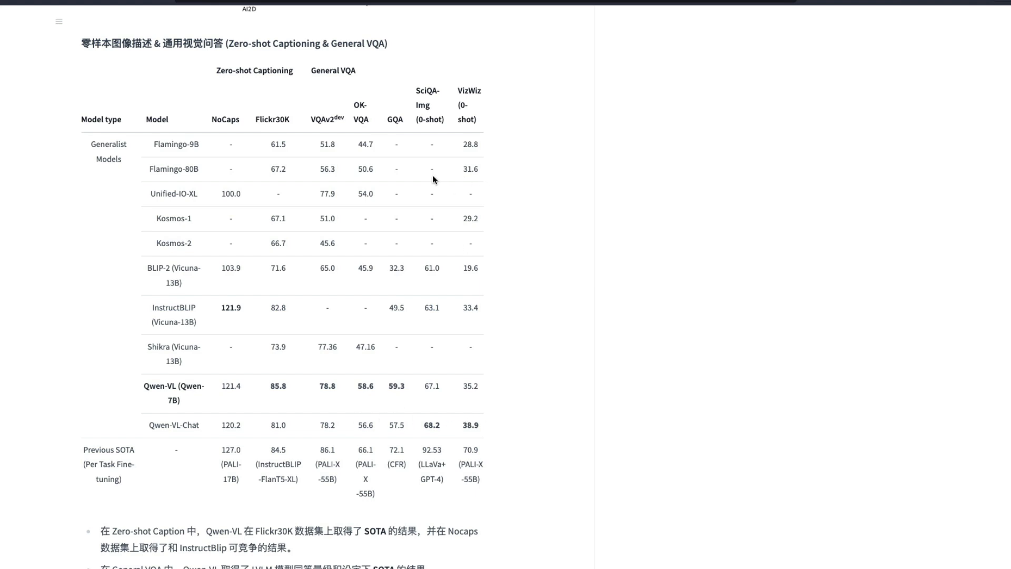
mouse_move(451, 197)
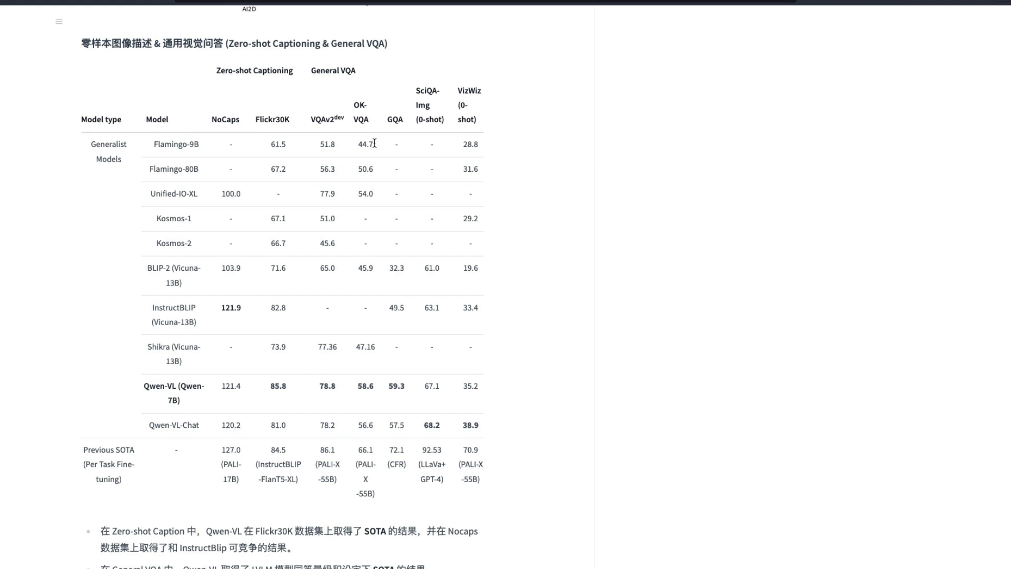
mouse_move(366, 191)
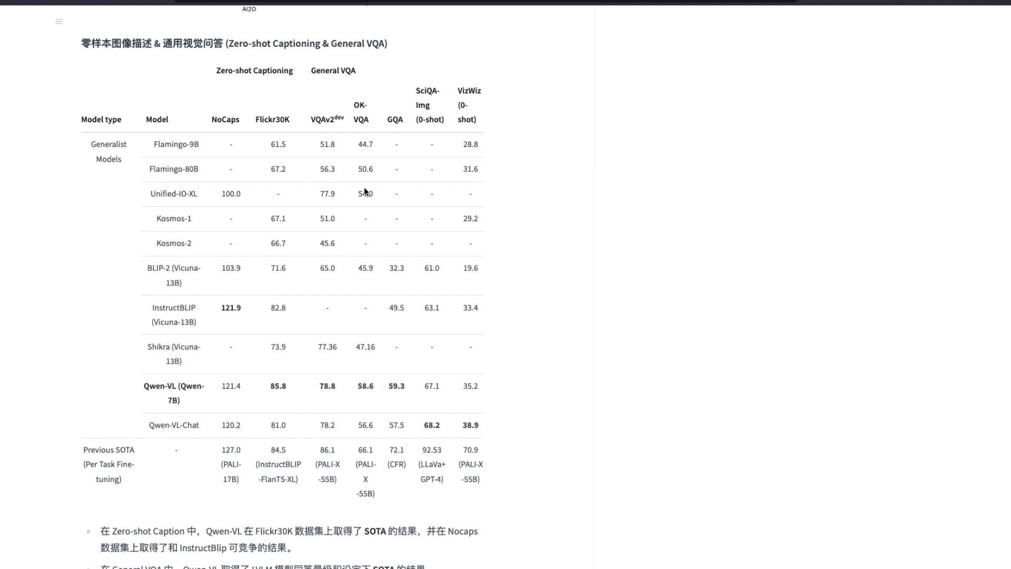
double_click(365, 168)
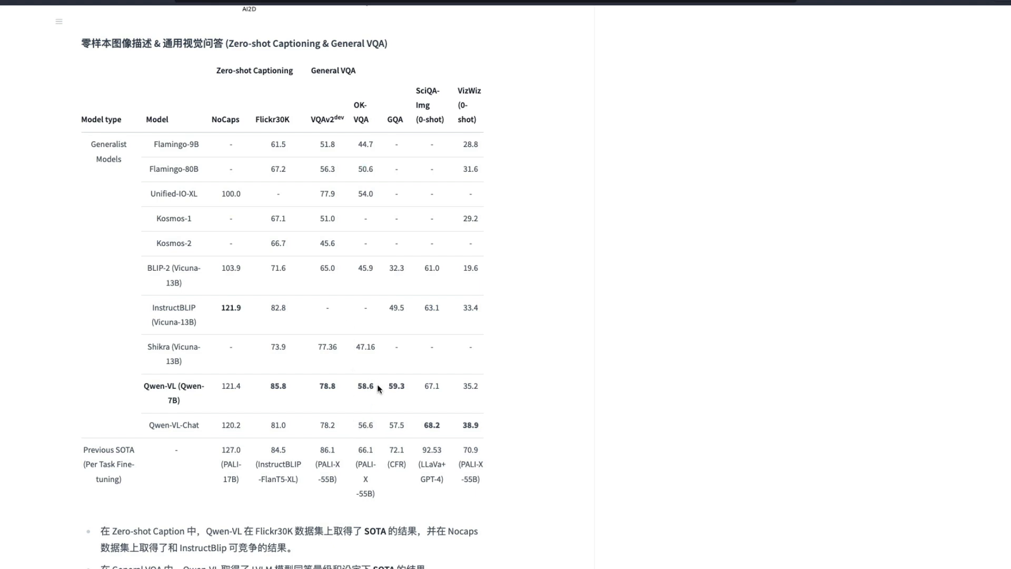
mouse_move(358, 385)
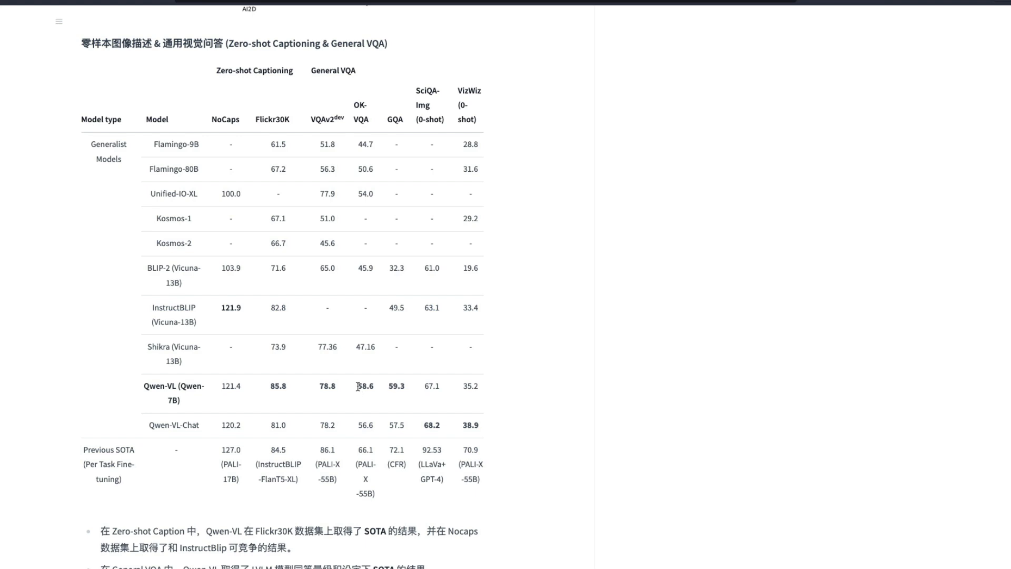
double_click(364, 169)
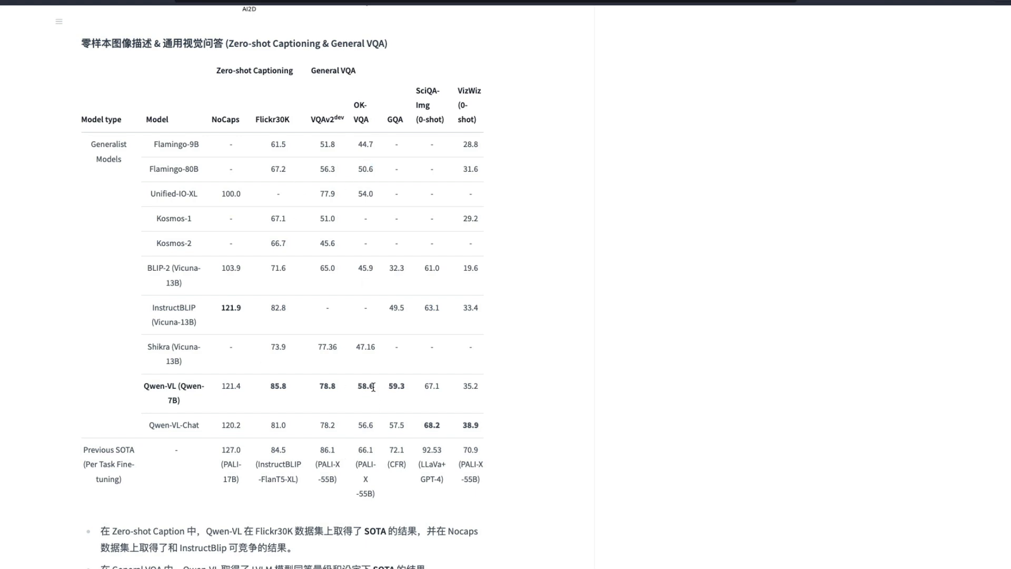
double_click(364, 385)
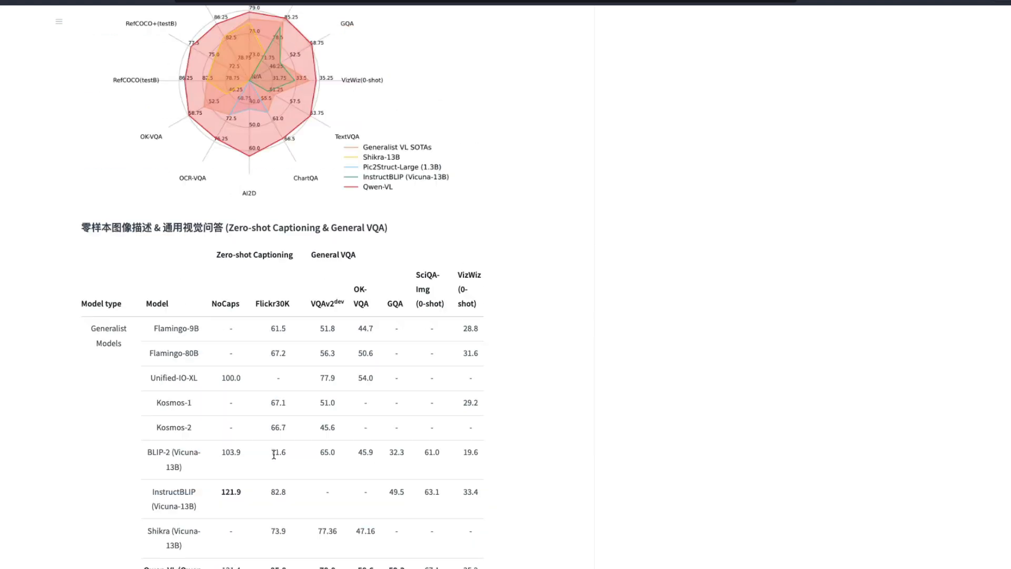
scroll("down", 3)
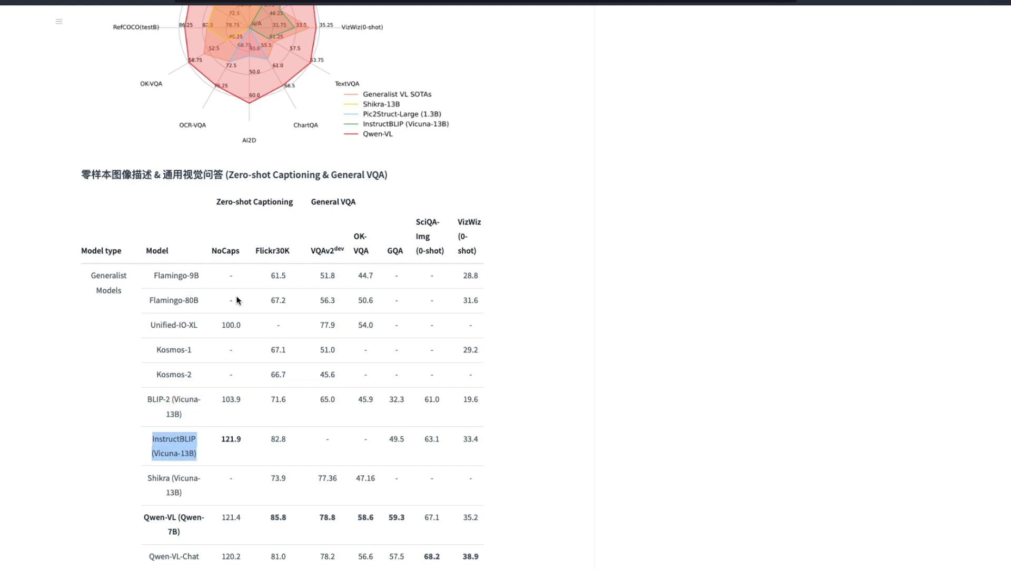
mouse_move(335, 357)
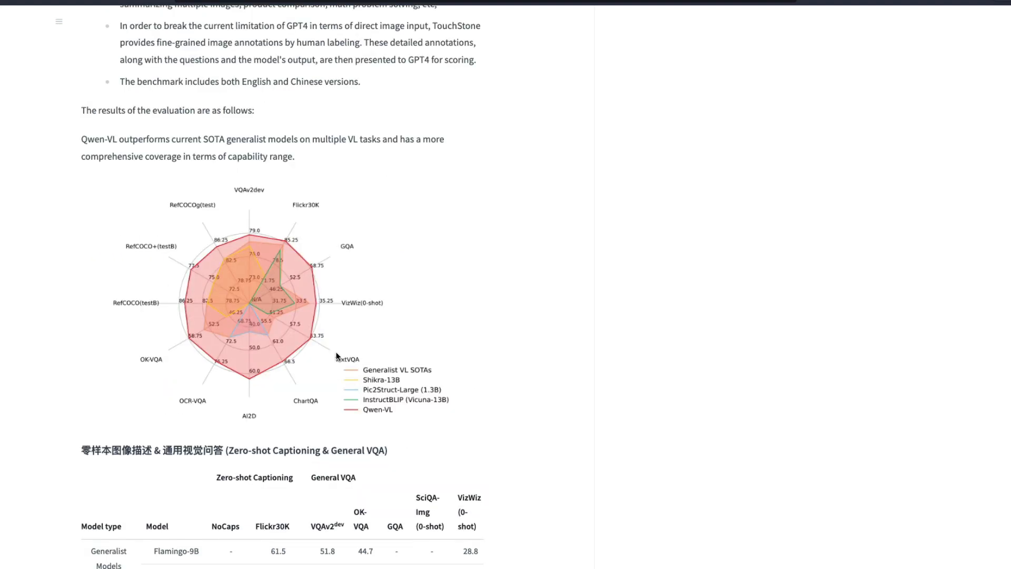
scroll("down", 3)
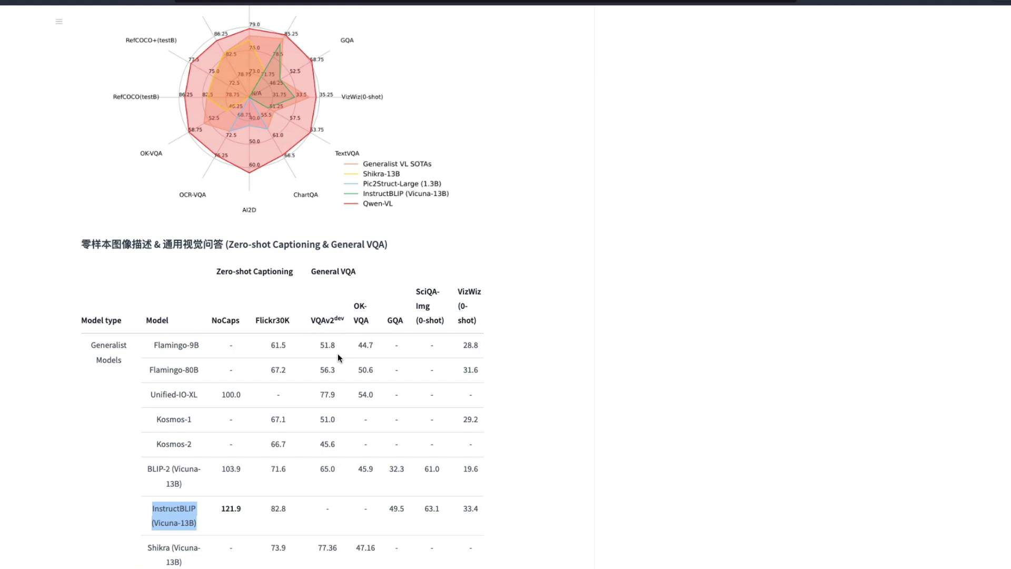
scroll("down", 3)
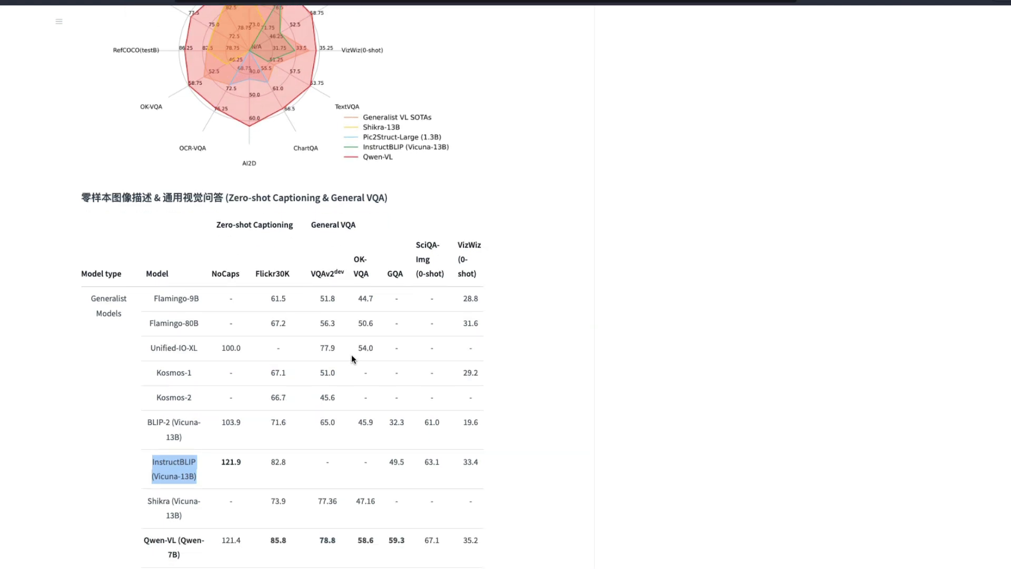
mouse_move(932, 114)
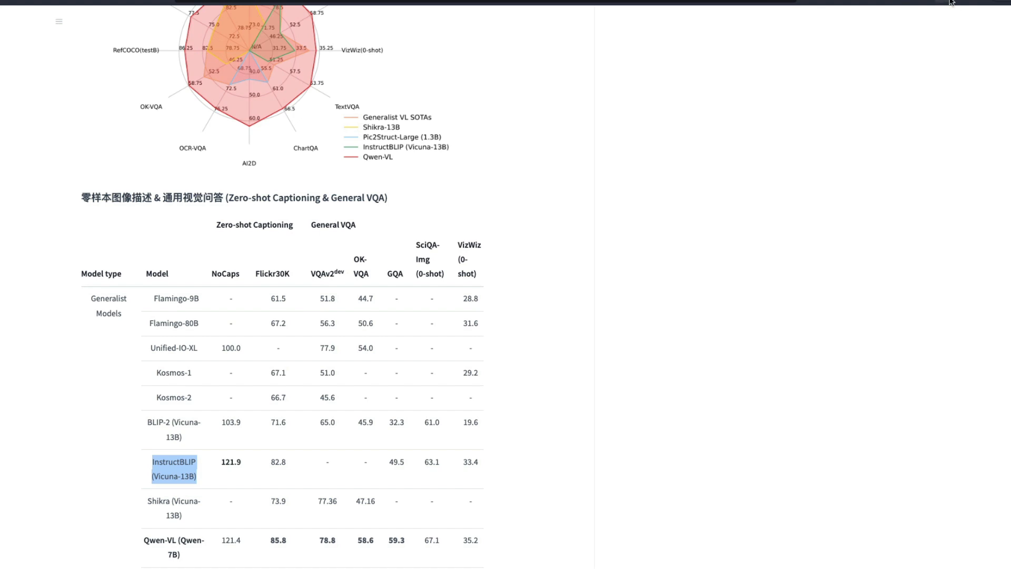
mouse_move(914, 85)
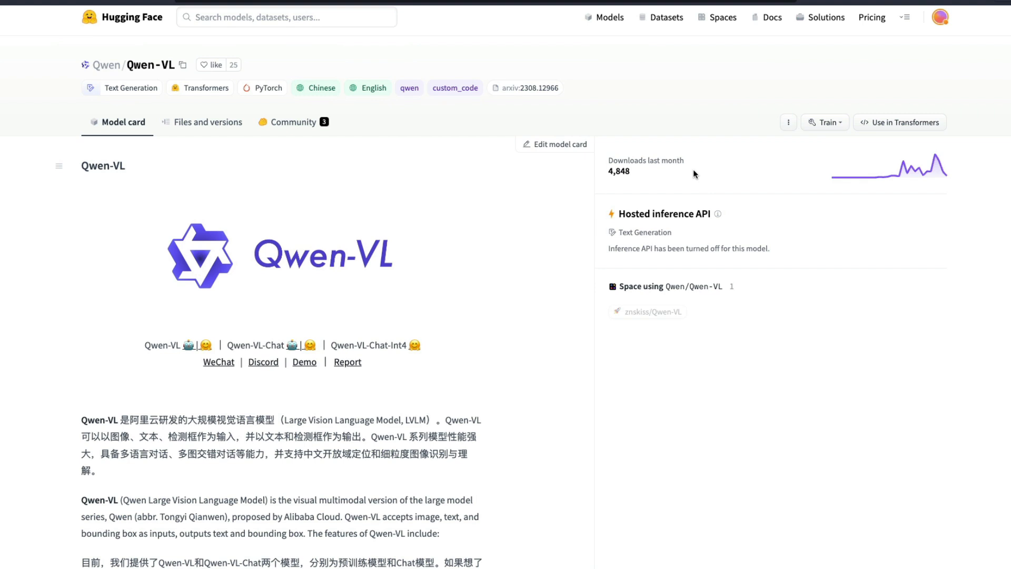
mouse_move(700, 161)
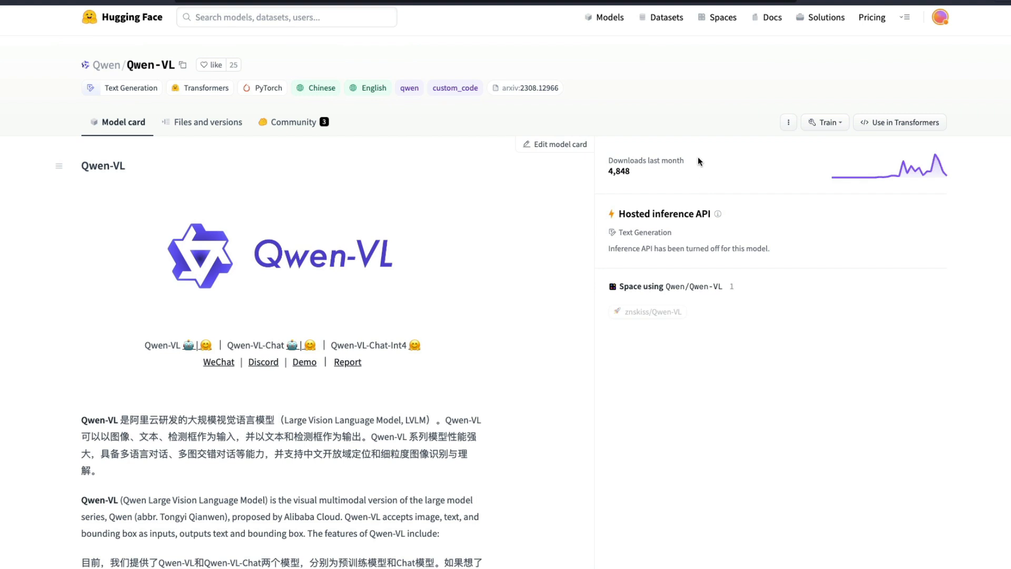